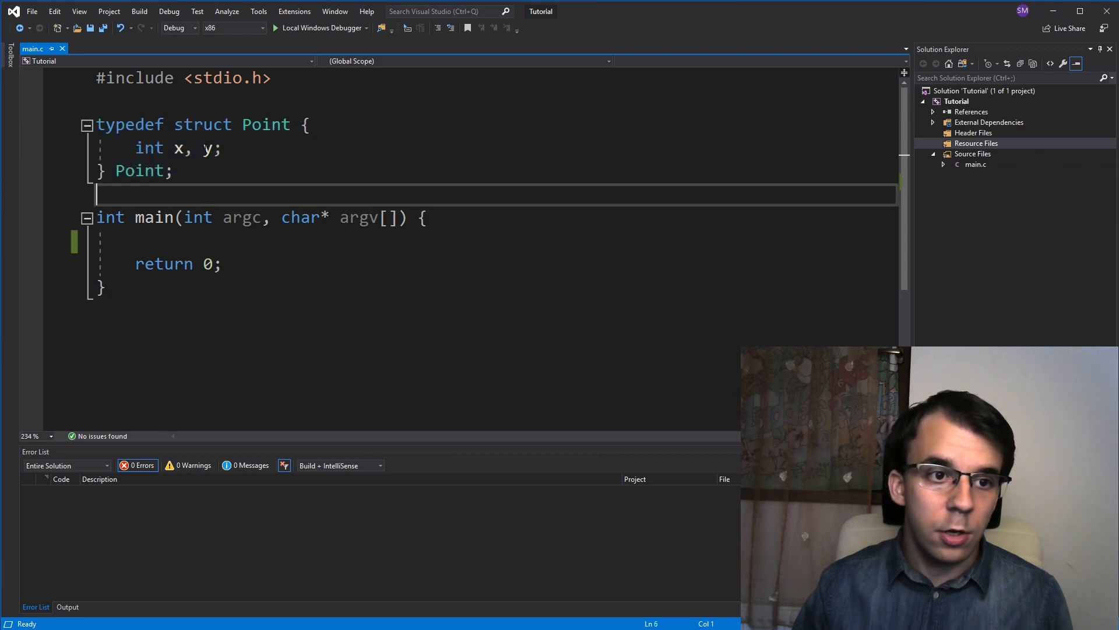
# Declare Point p1 = { .x = 13, .y = -5 }; inside main before return 0
pyautogui.doubleClick(140, 171)
pyautogui.write('Point')
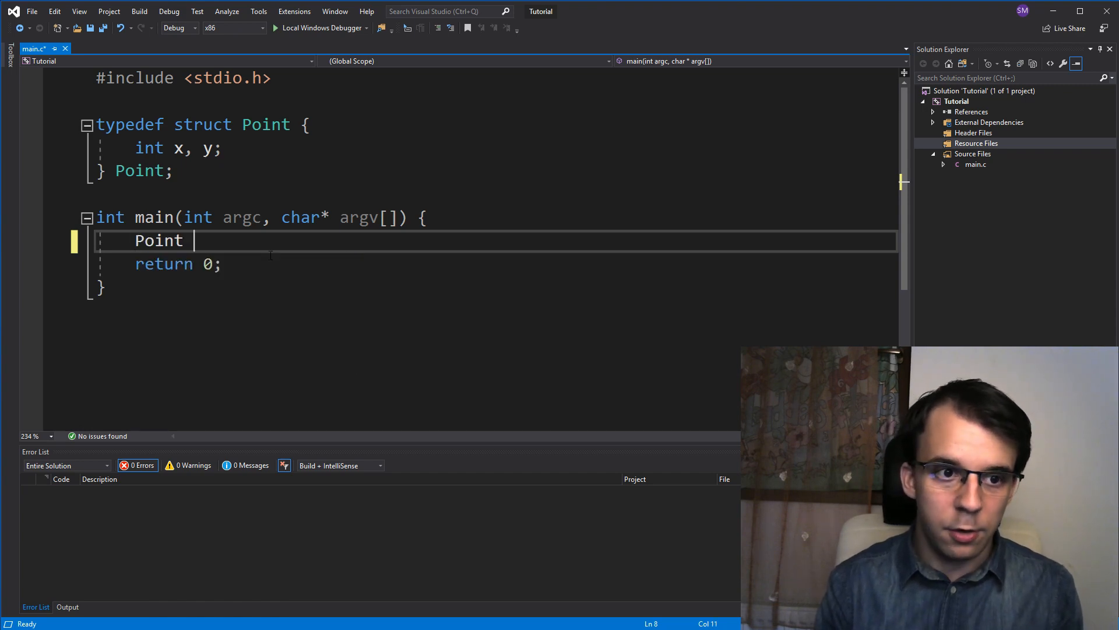
pyautogui.write('p1 = {')
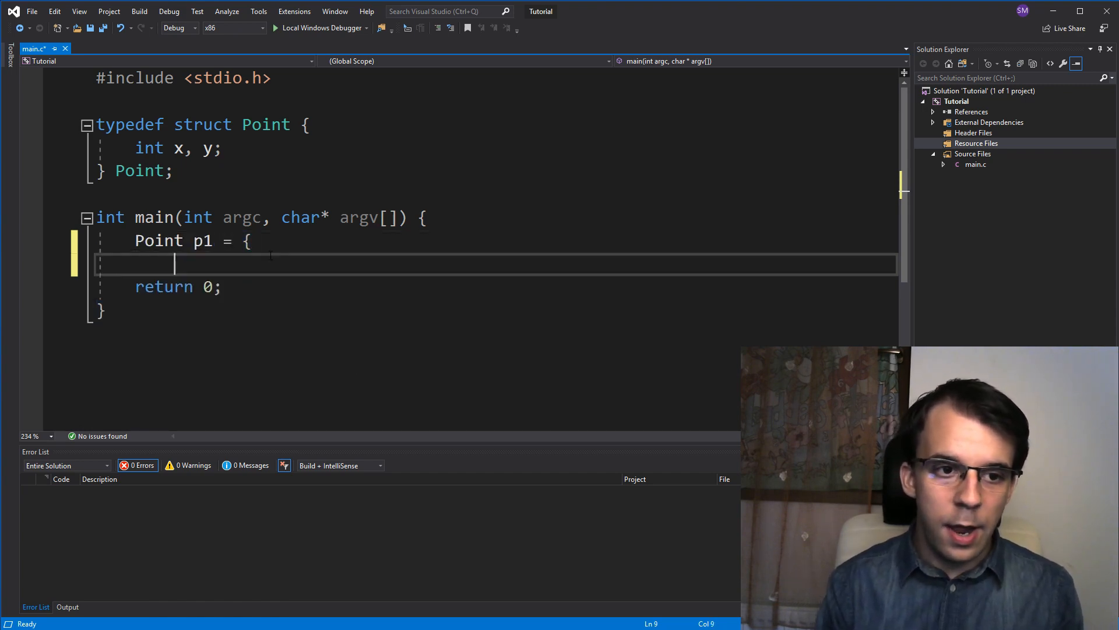
pyautogui.write('.x = 13,')
pyautogui.write('.y = -5')
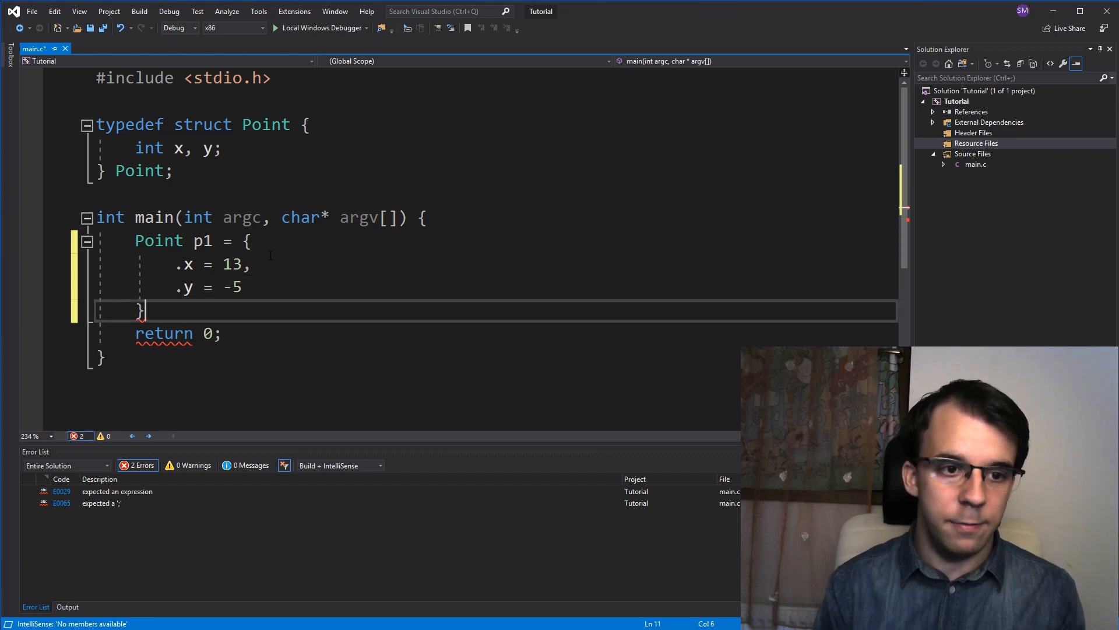
pyautogui.write(';')
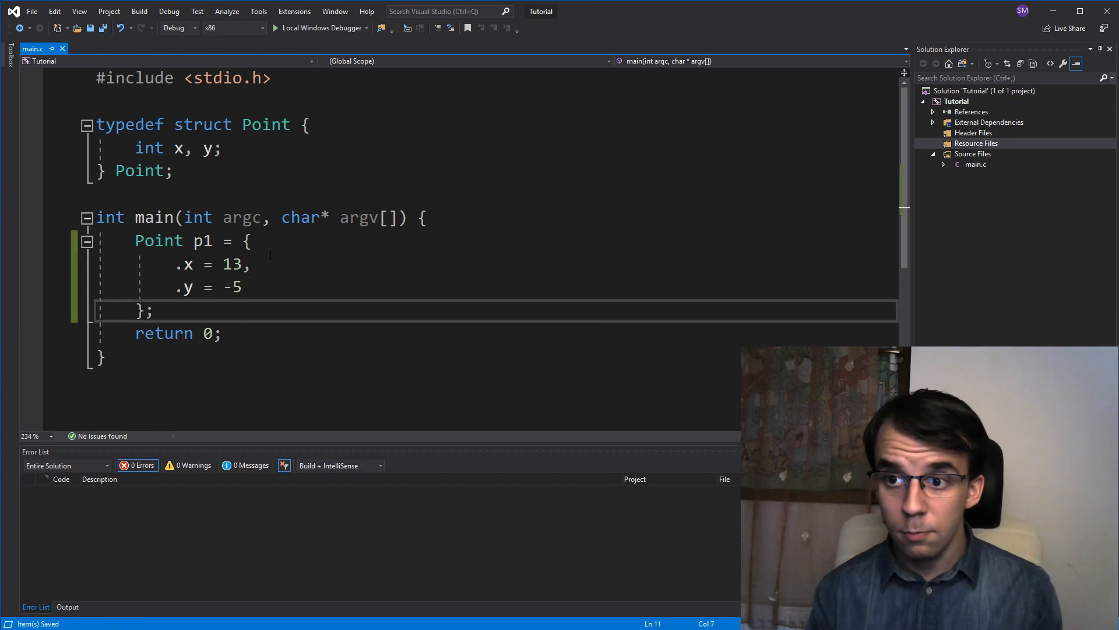
pyautogui.write('Point p2;')
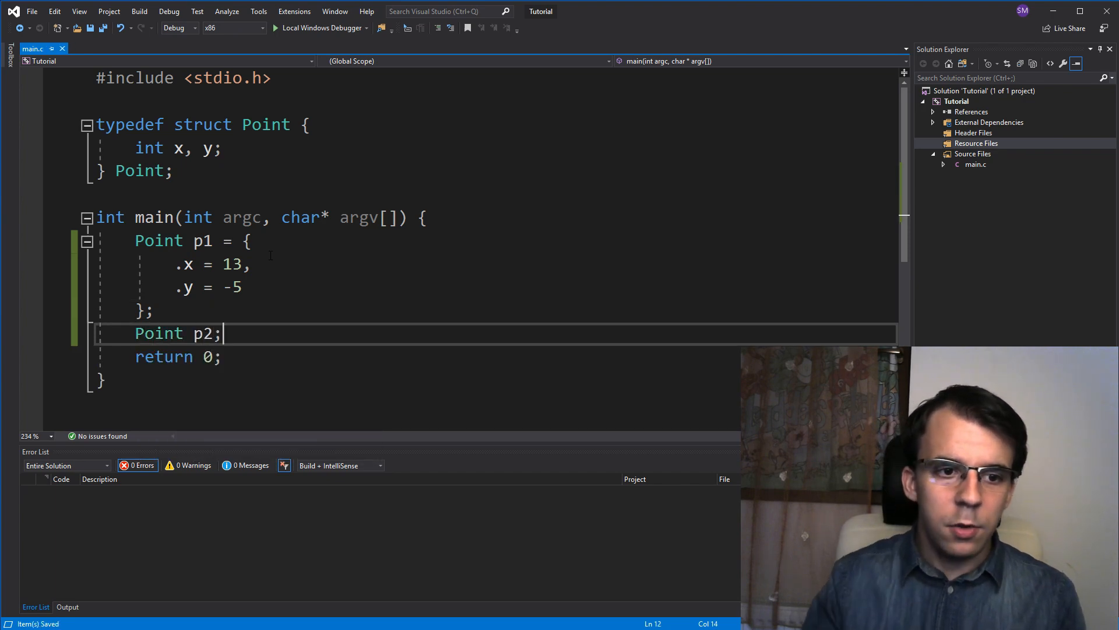
# Add an uninitialised Point p2 and FILE* pointers in and out to main
pyautogui.doubleClick(202, 241)
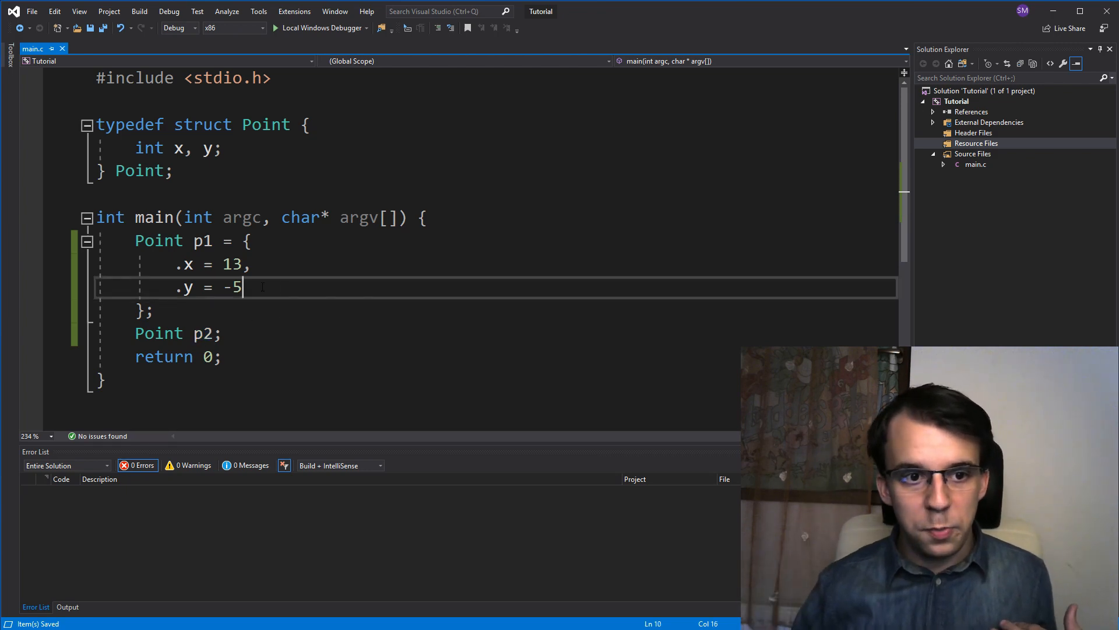
pyautogui.moveTo(243, 287); pyautogui.dragTo(96, 264)
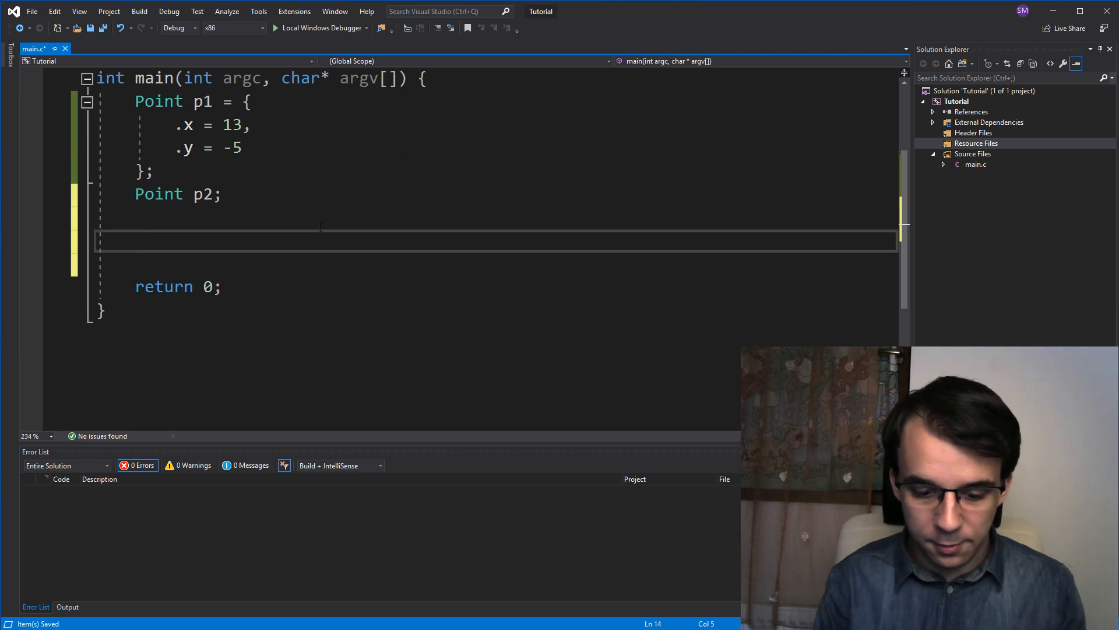
pyautogui.write('FILE*')
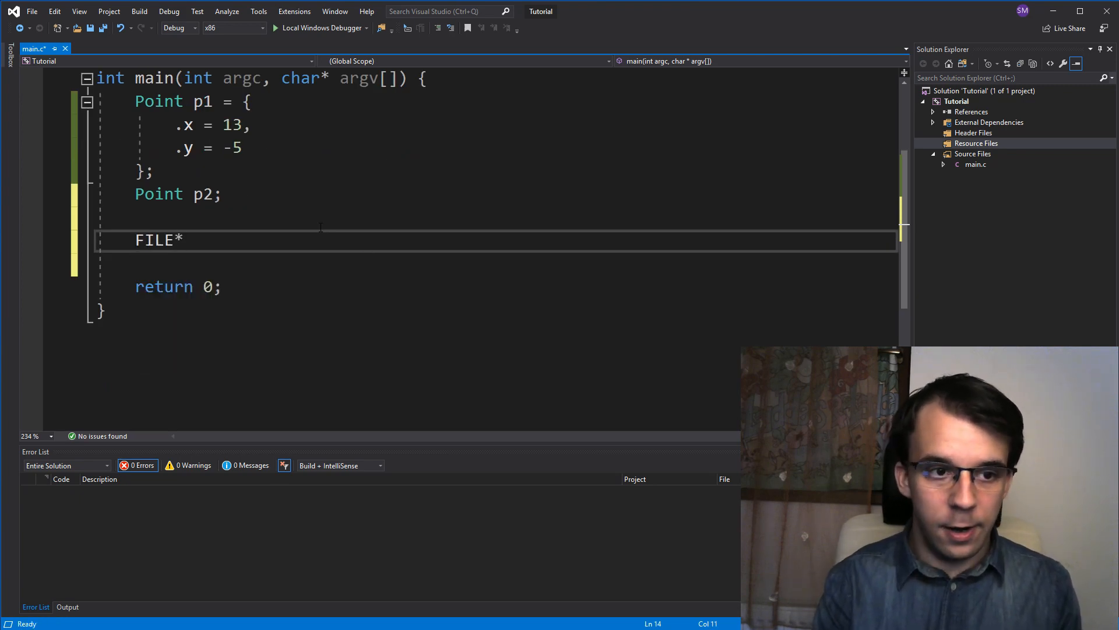
pyautogui.write('in;')
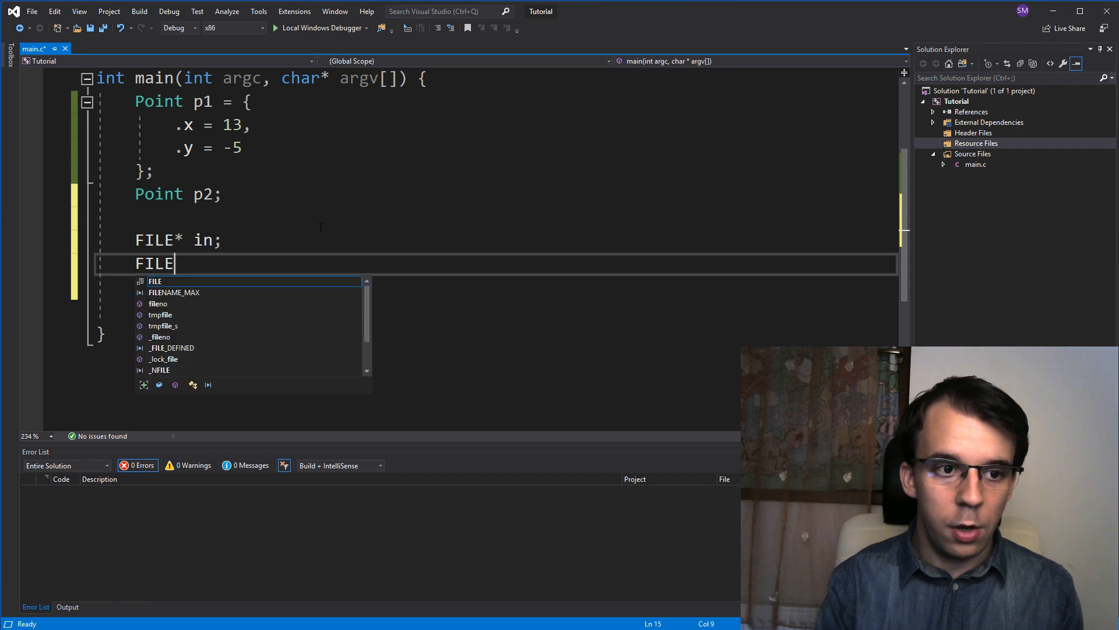
pyautogui.write('* out;')
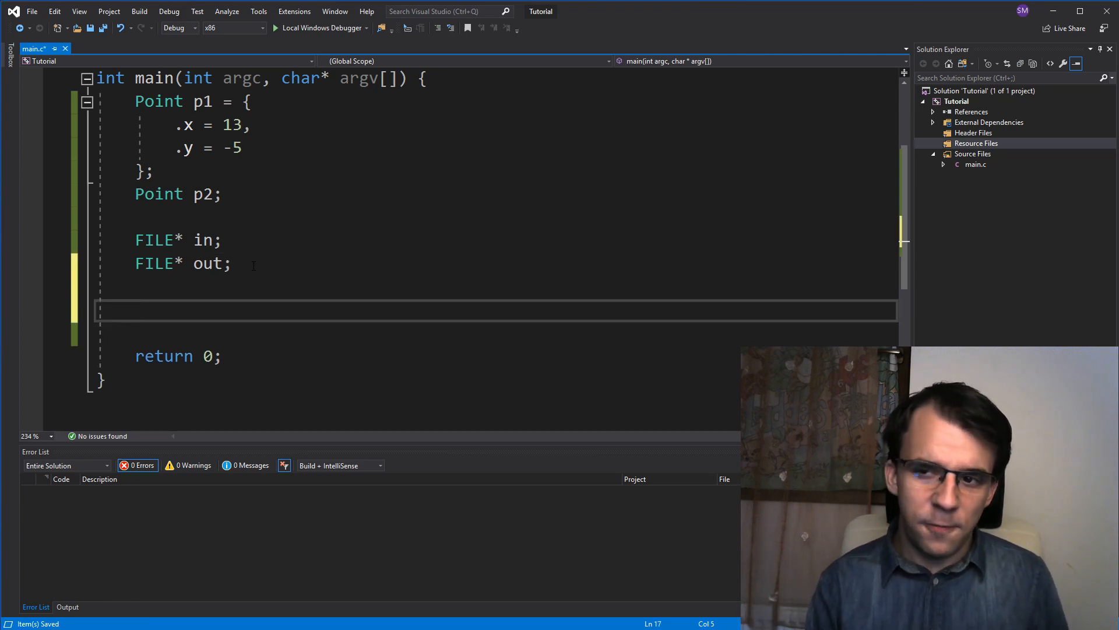
pyautogui.write('fop')
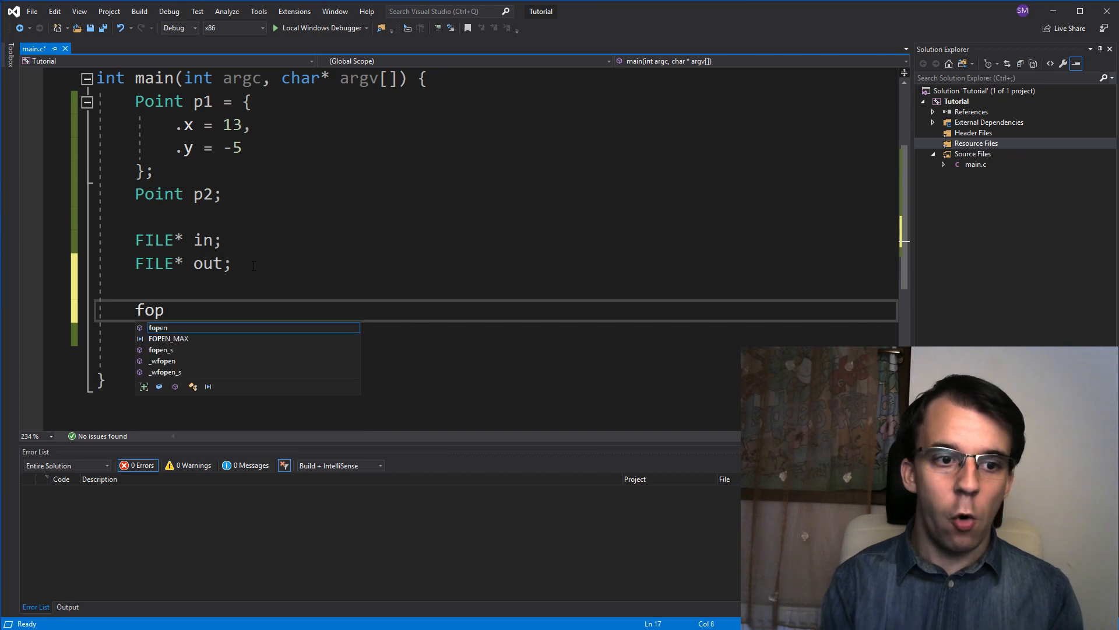
# Write fopen_s(&out, "point.bin", "wb"); to open point.bin for binary writing
pyautogui.write('en_s')
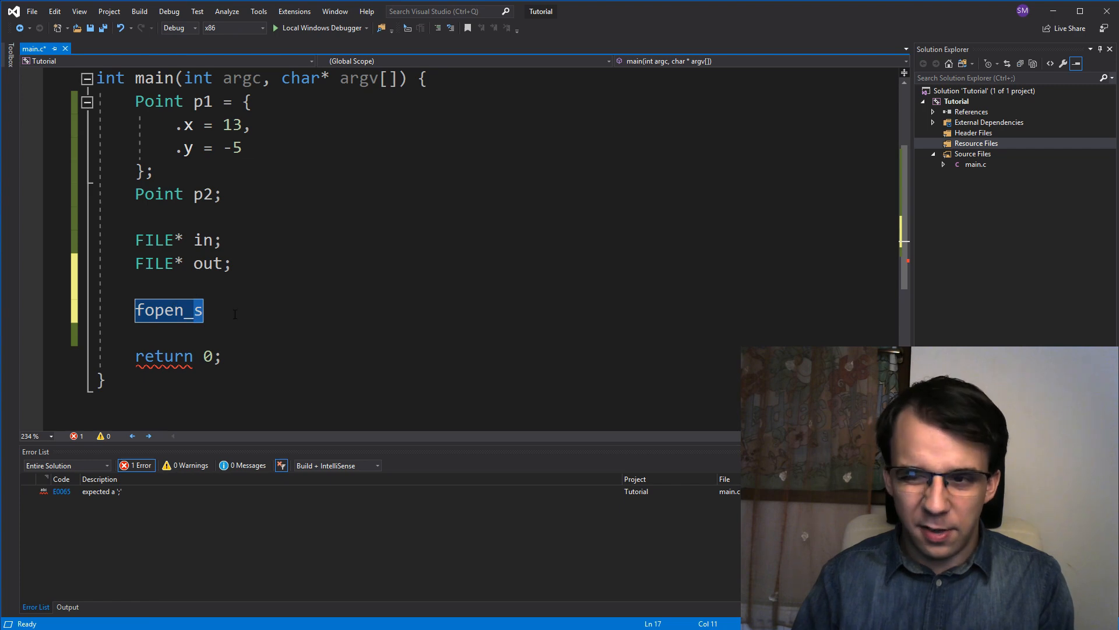
pyautogui.write('(')
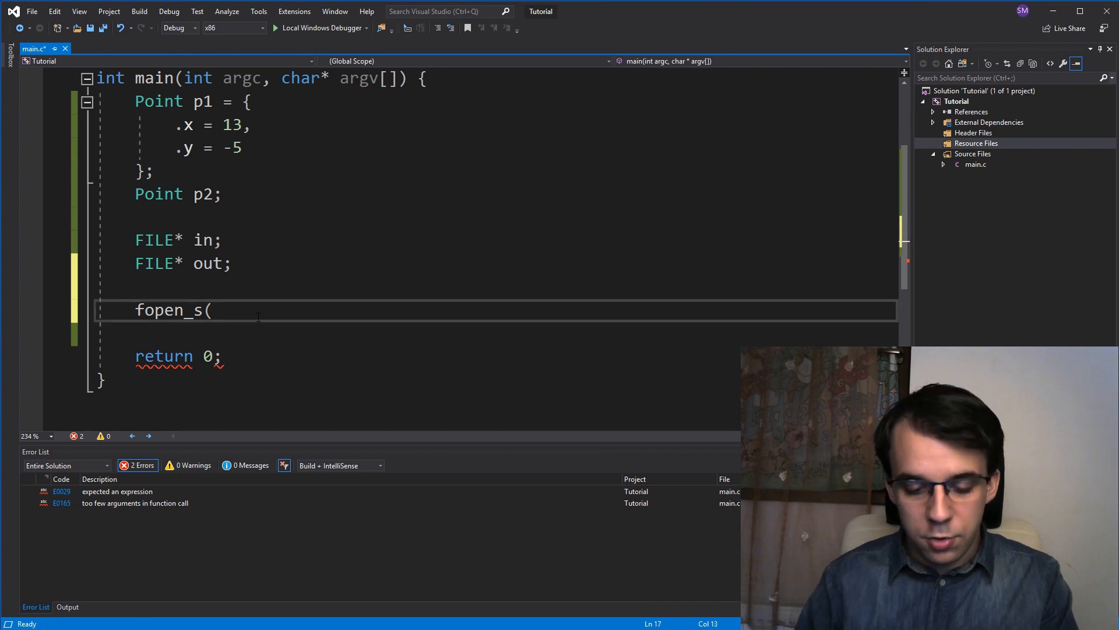
pyautogui.write('&')
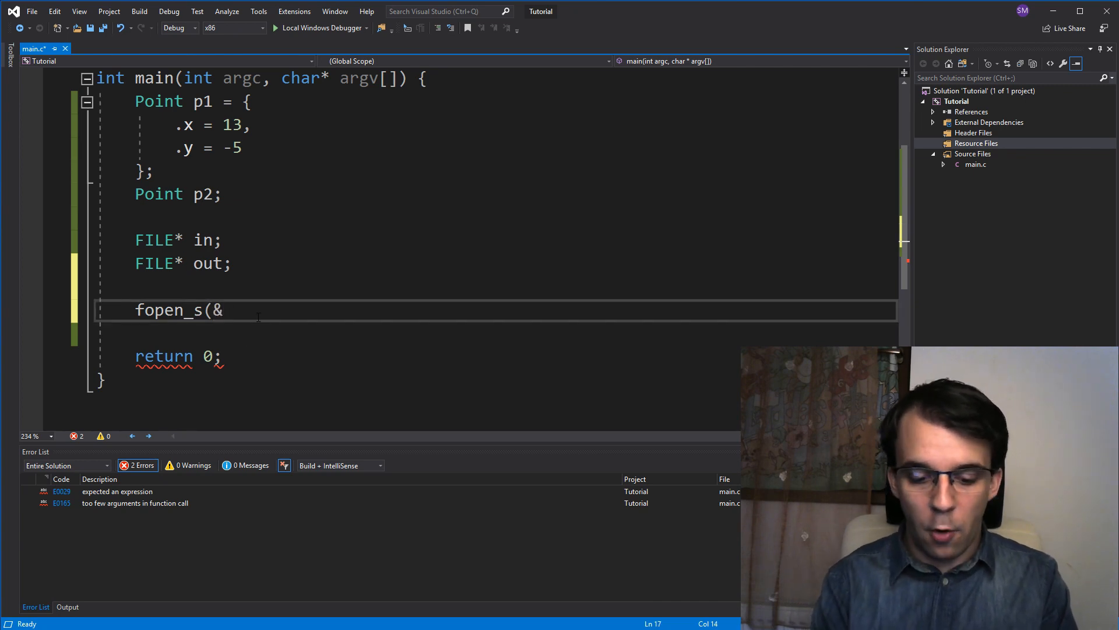
pyautogui.write('out,')
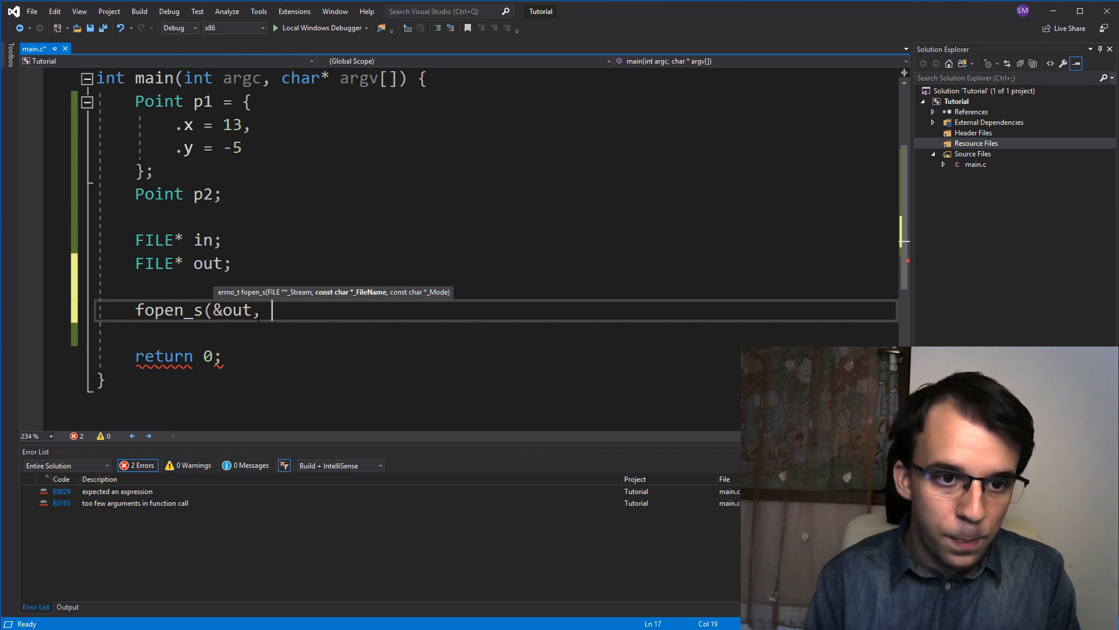
pyautogui.write('"')
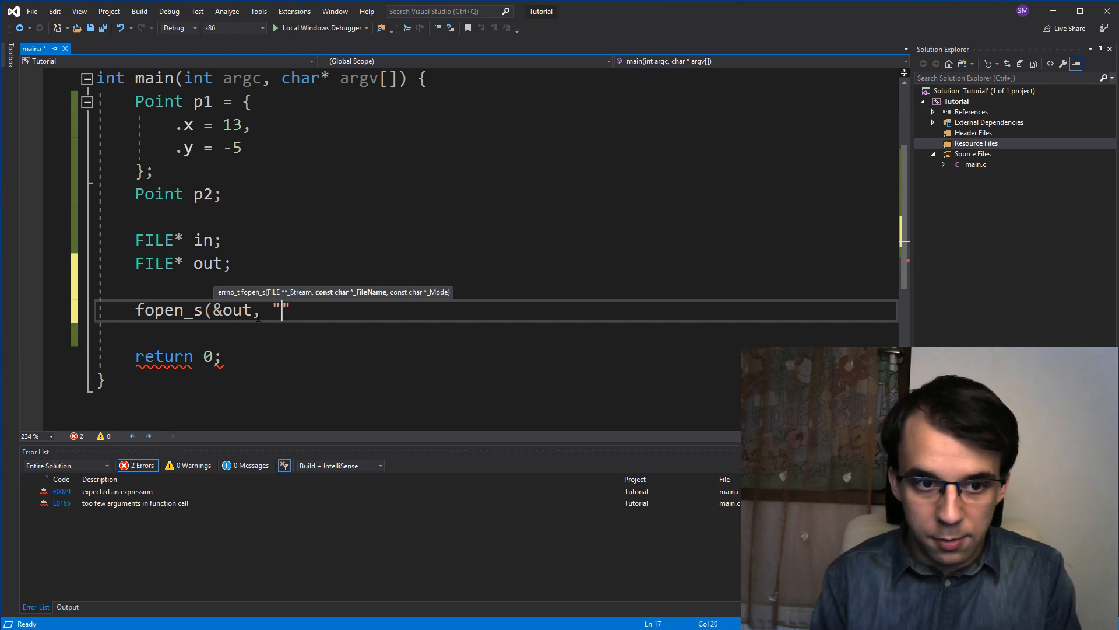
pyautogui.write('point')
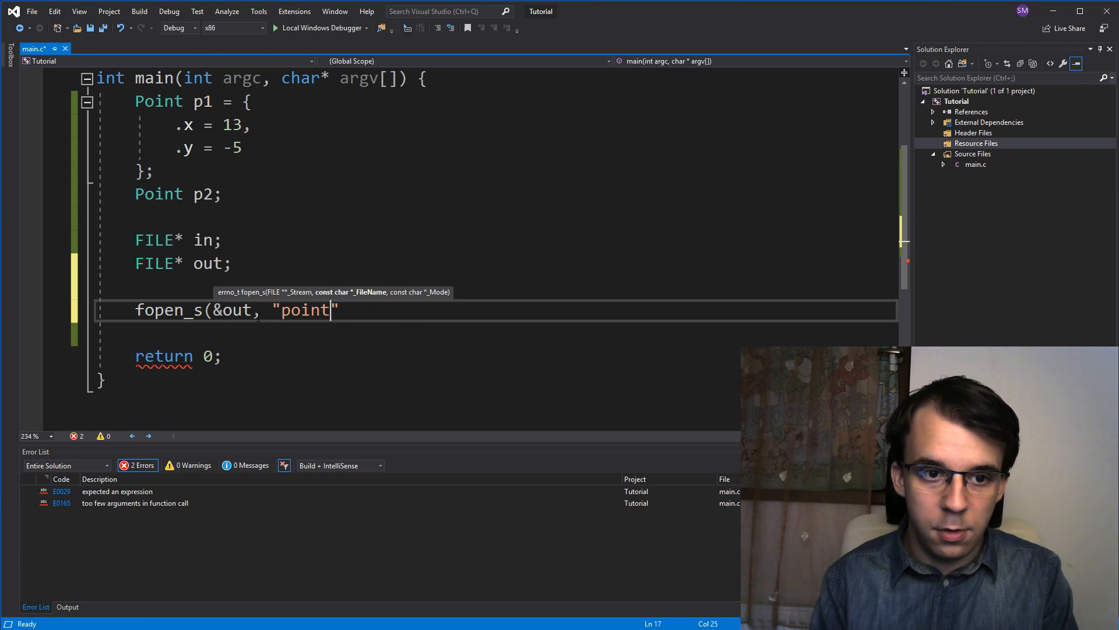
pyautogui.write('.bin')
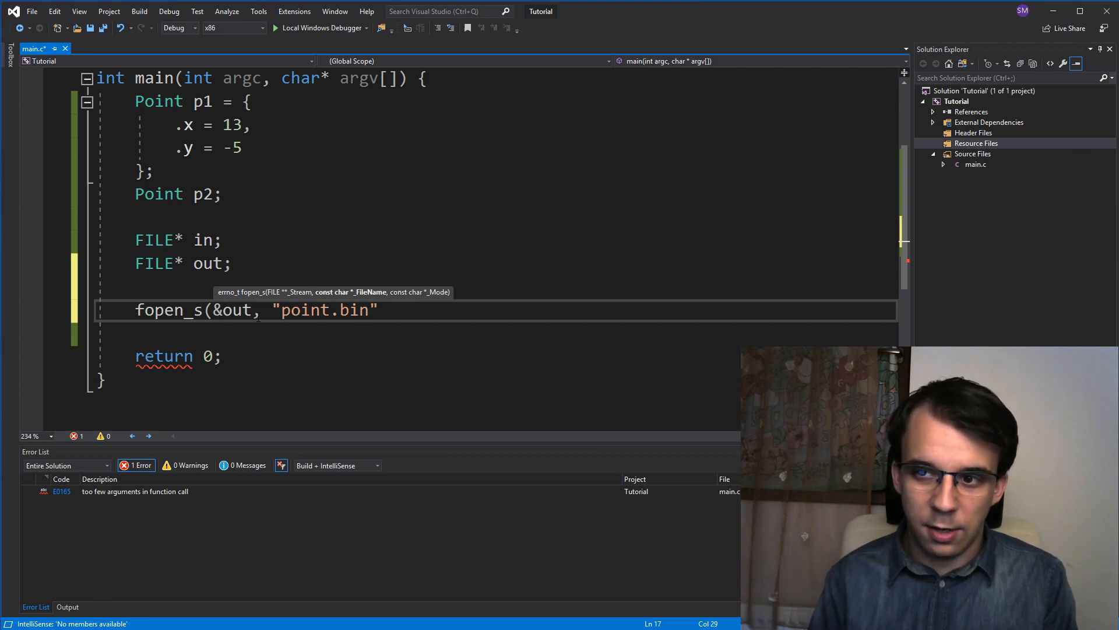
pyautogui.write(',')
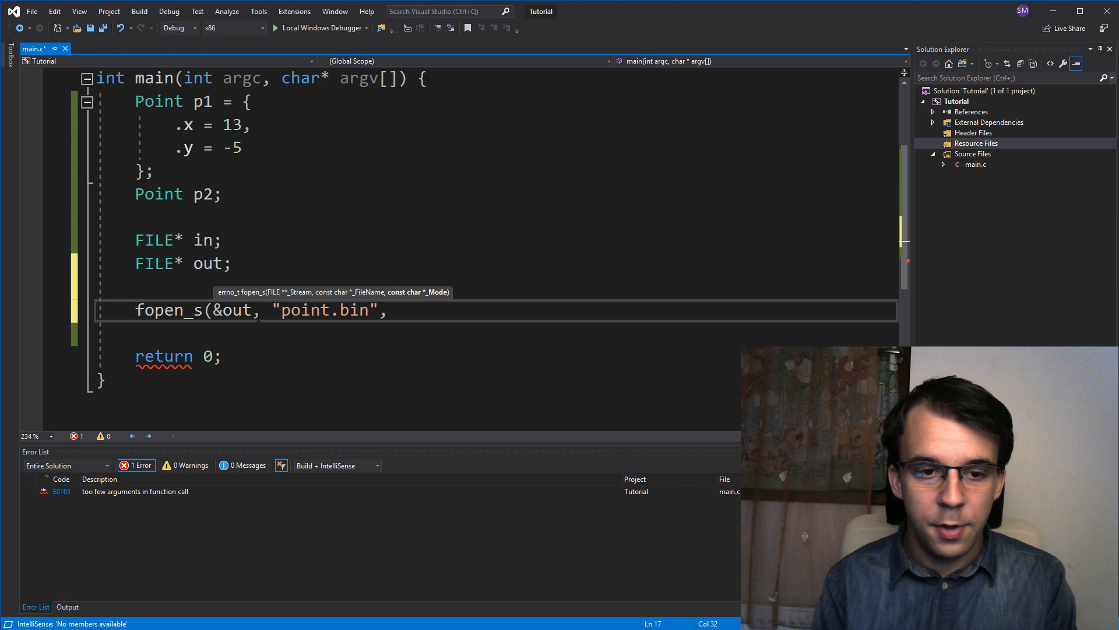
pyautogui.write('"')
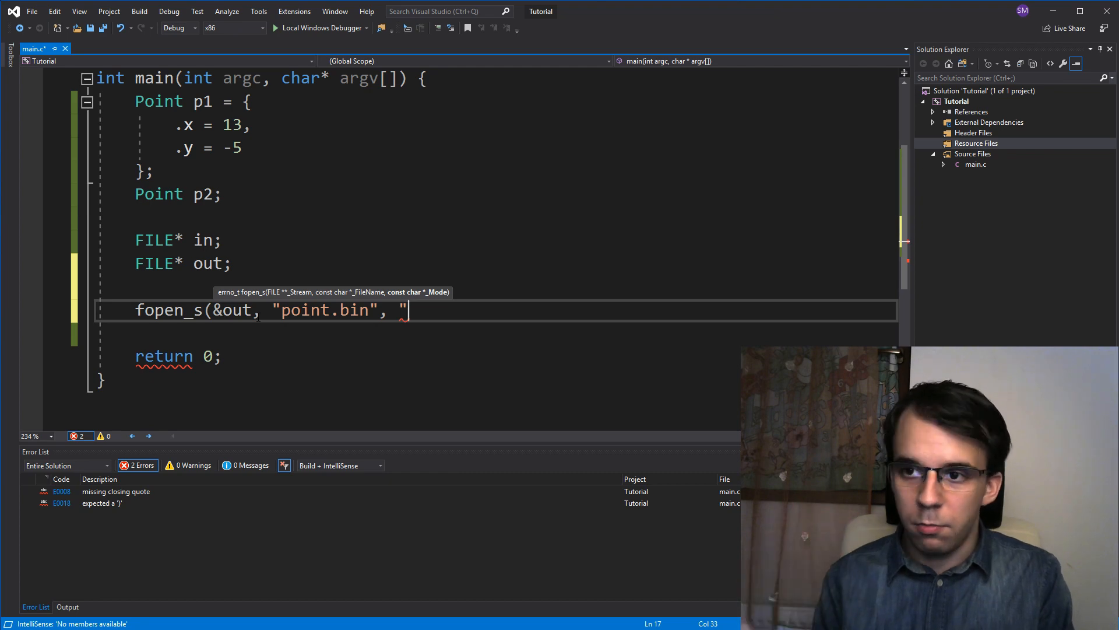
pyautogui.write('w')
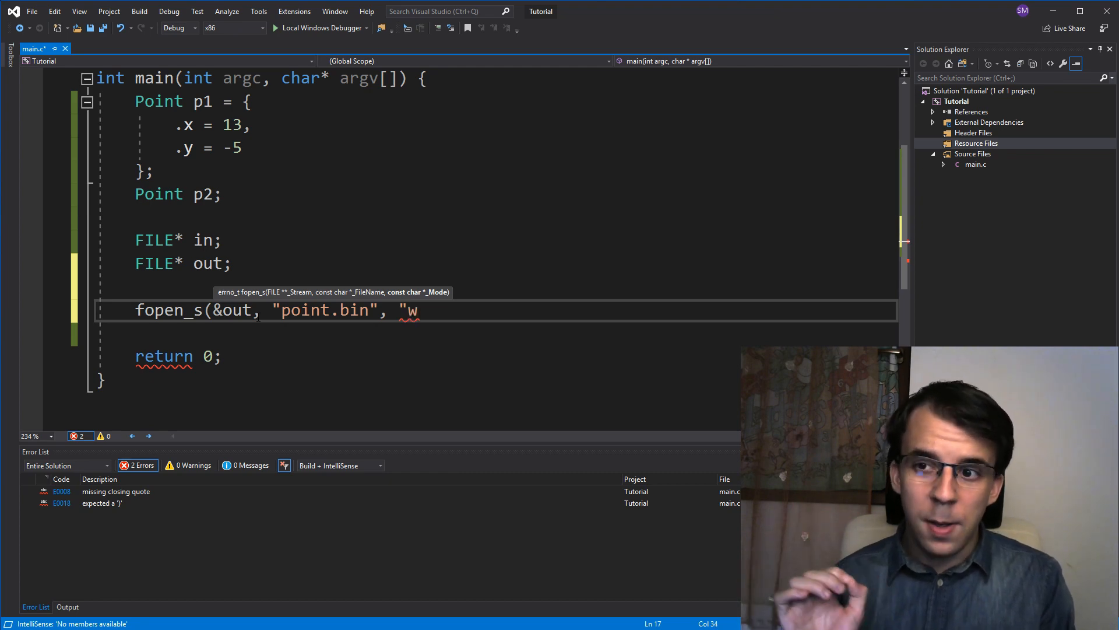
pyautogui.write('b')
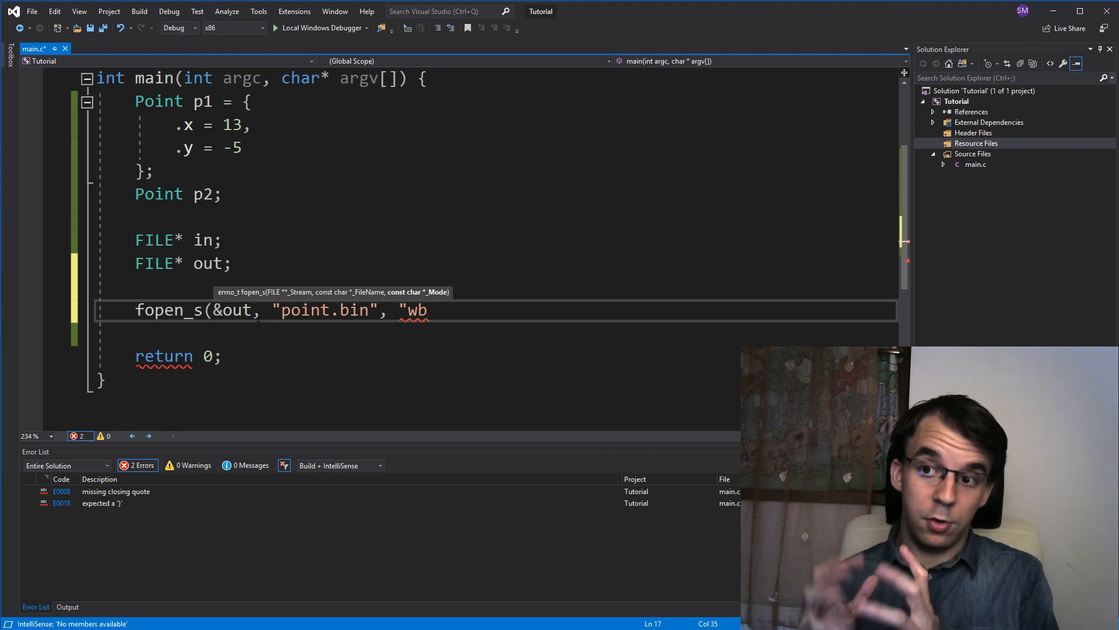
pyautogui.write('"')
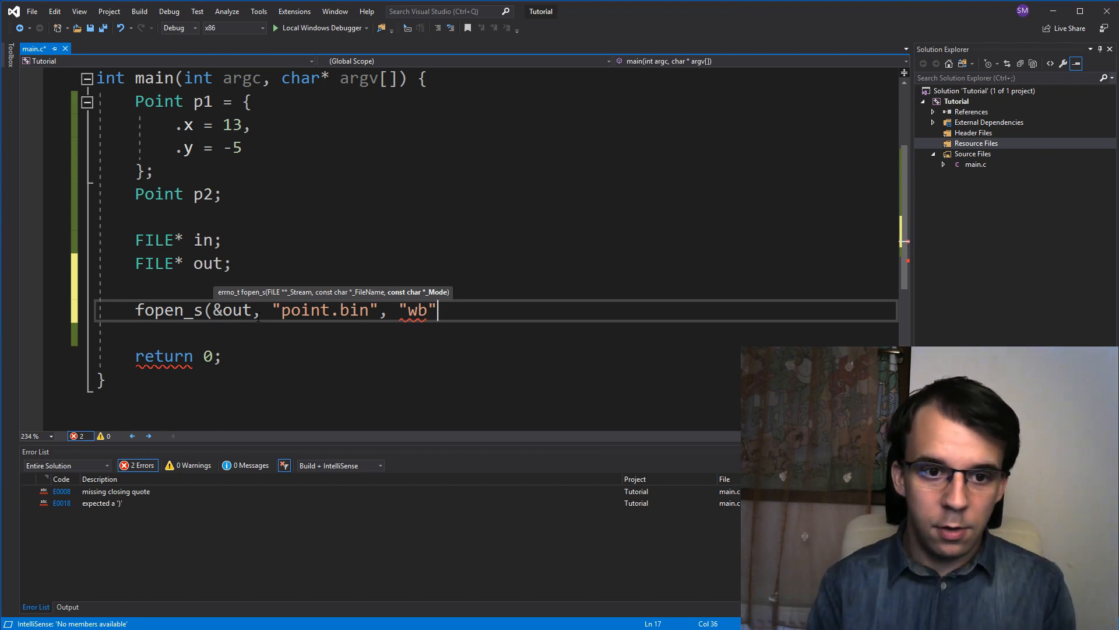
pyautogui.write(');')
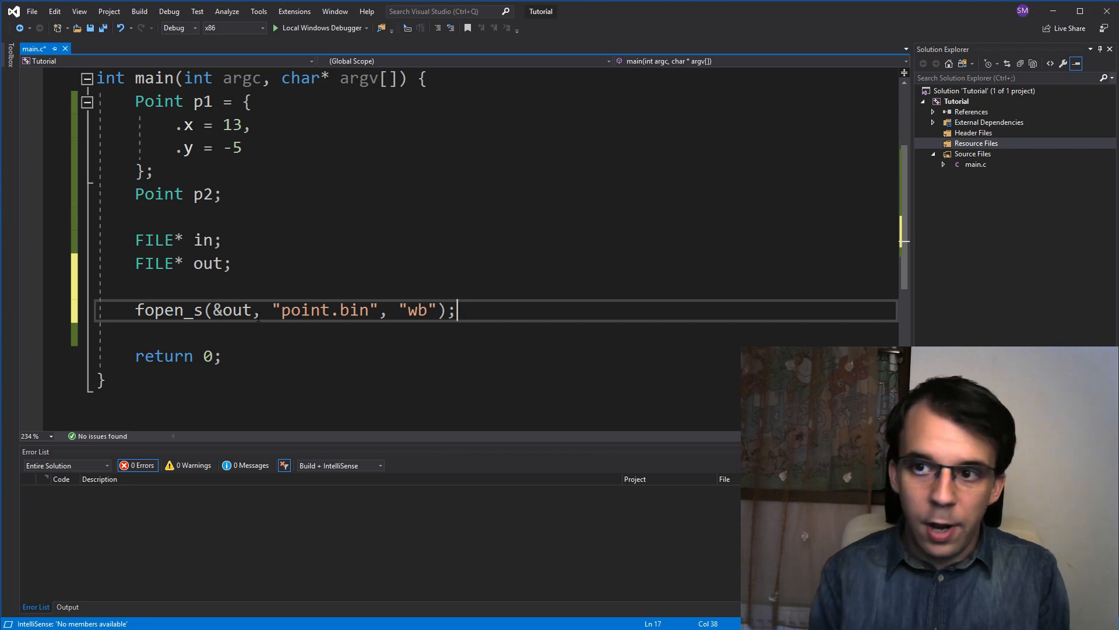
pyautogui.press('enter')
pyautogui.write('if (')
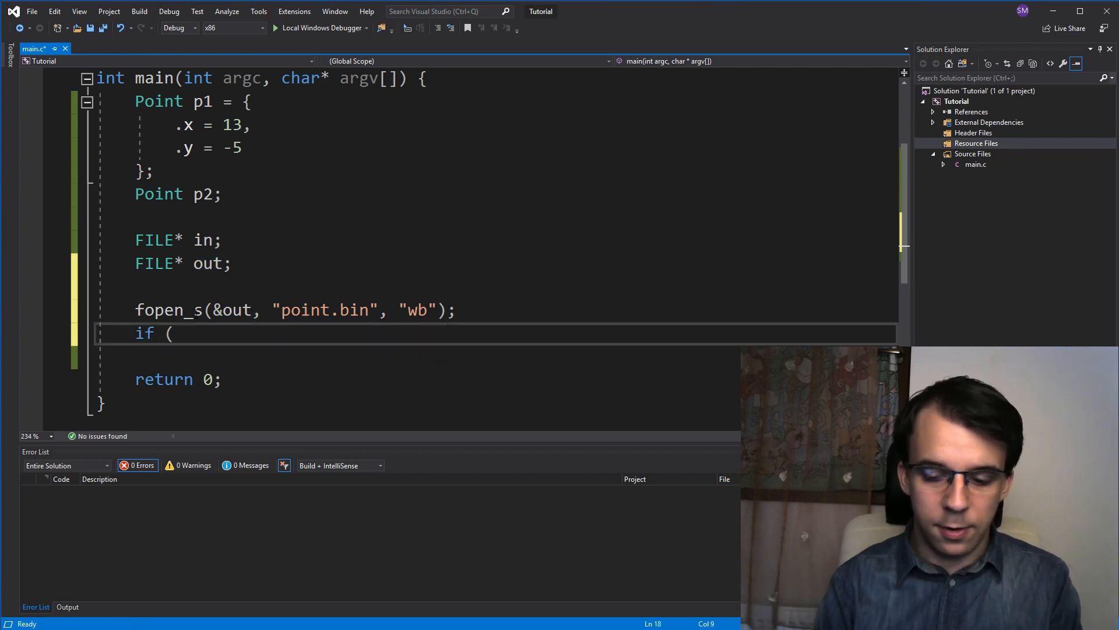
# Add if (out == NULL) { return 1; } after the fopen_s call
pyautogui.write('out')
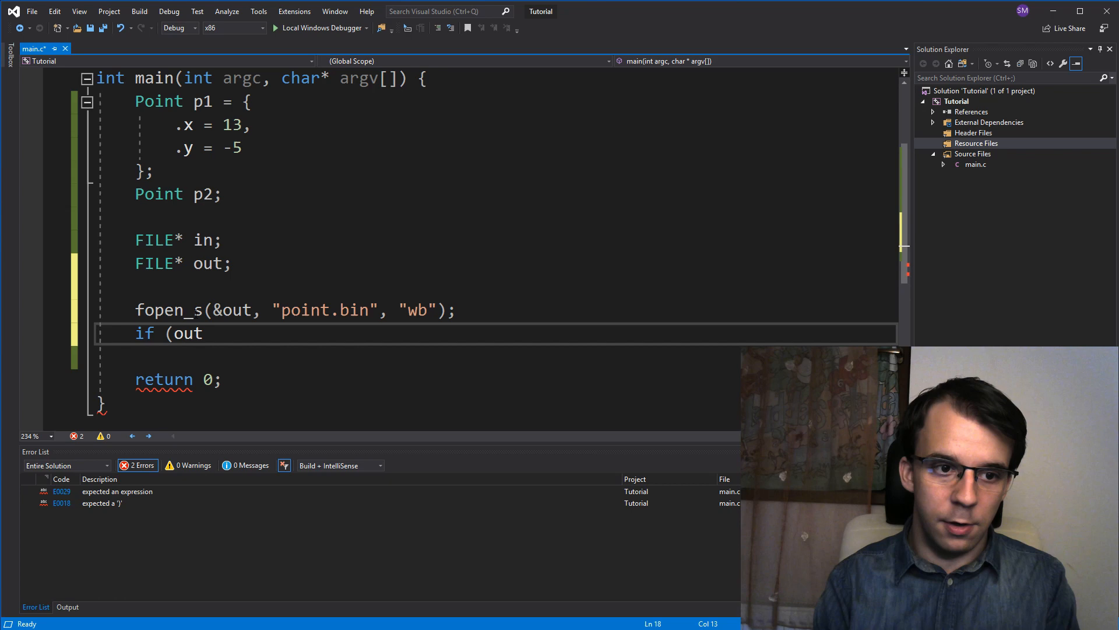
pyautogui.write('== NULLK')
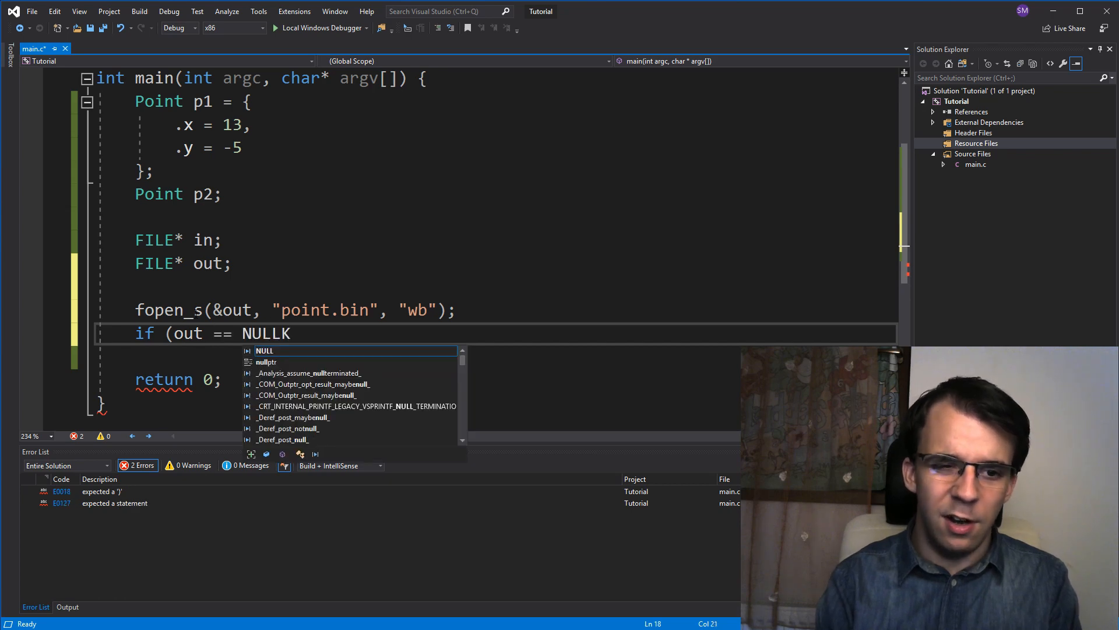
pyautogui.write(') {')
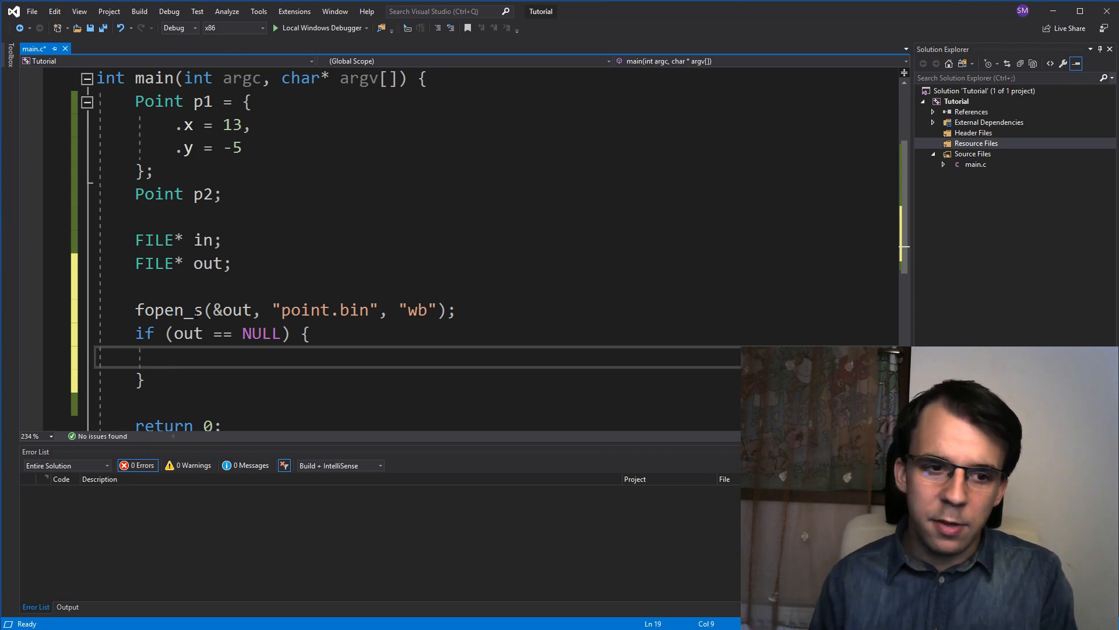
pyautogui.write('return 1;')
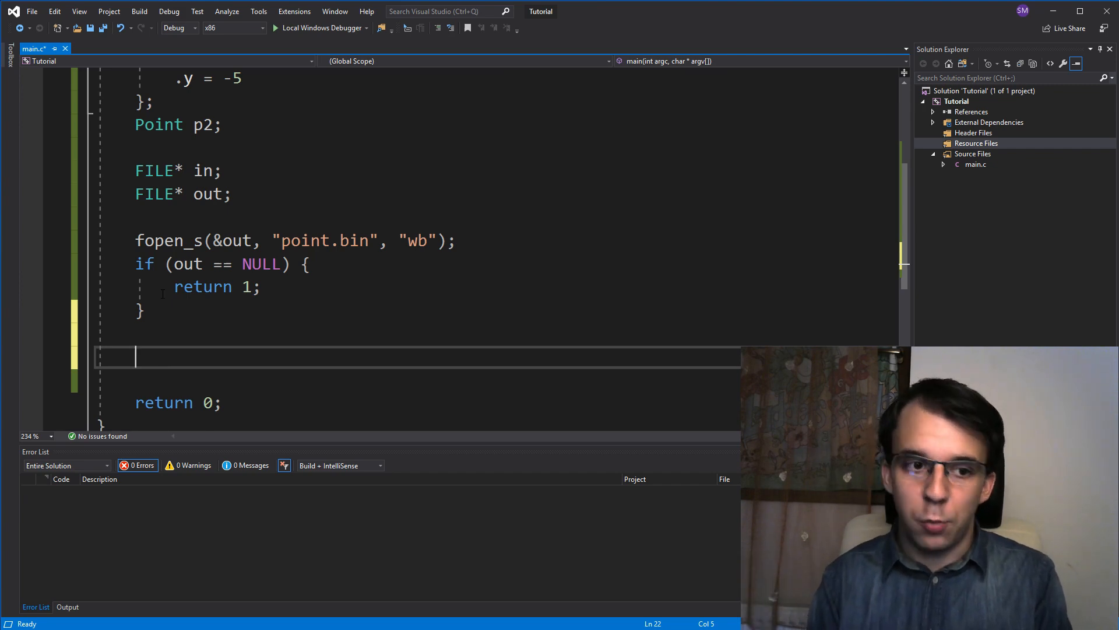
# Start an fwrite( call below the NULL check and highlight p1 as the data to write
pyautogui.write('fwrite(')
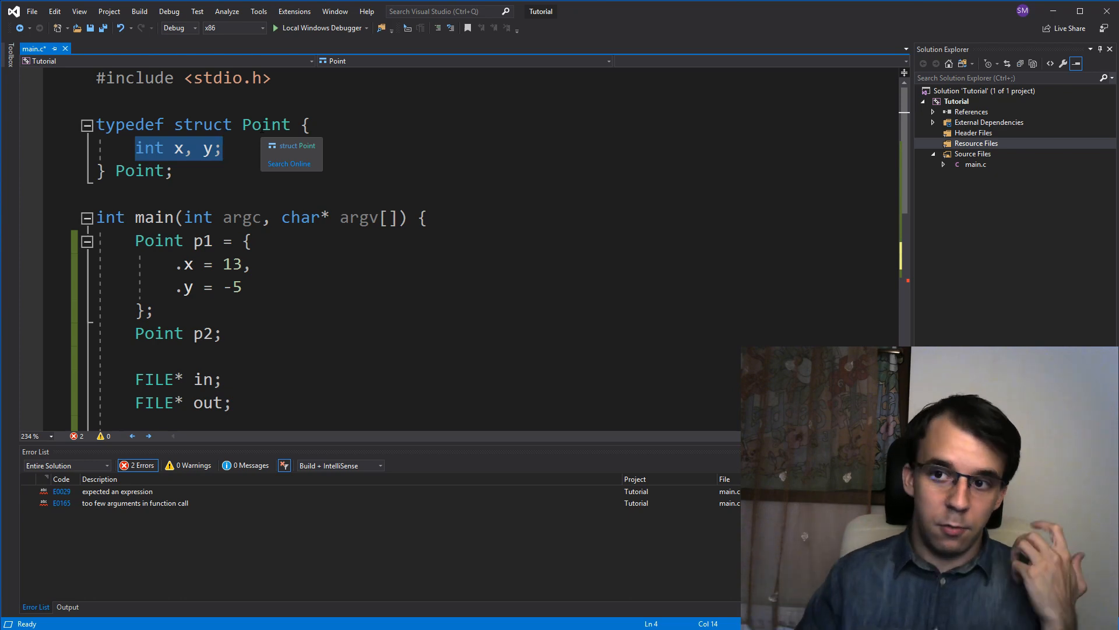
pyautogui.scroll(-3)
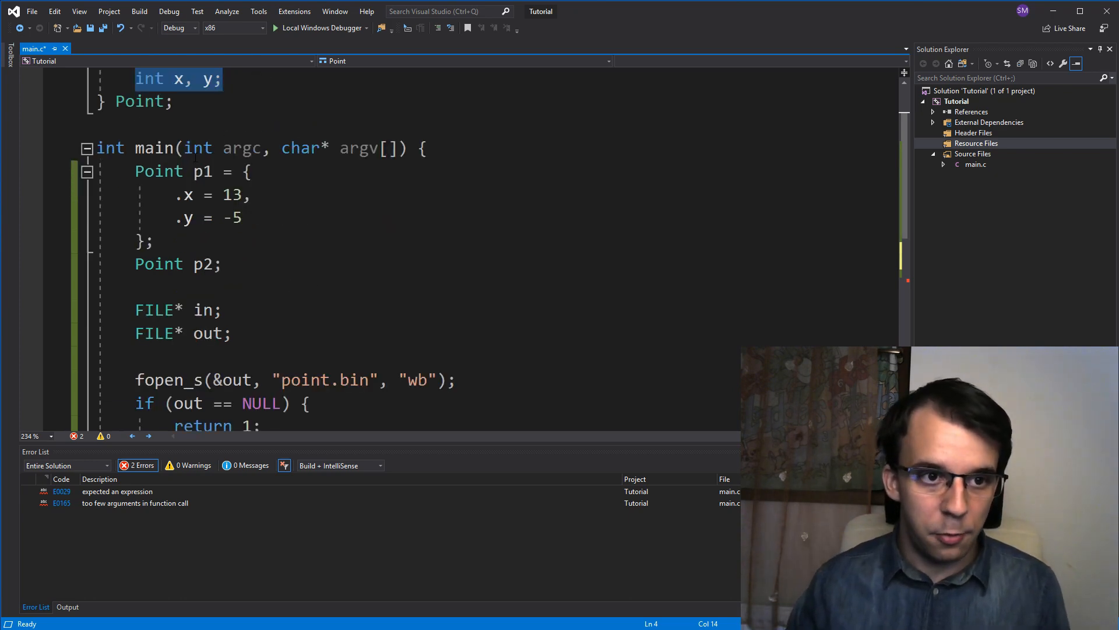
pyautogui.doubleClick(202, 171)
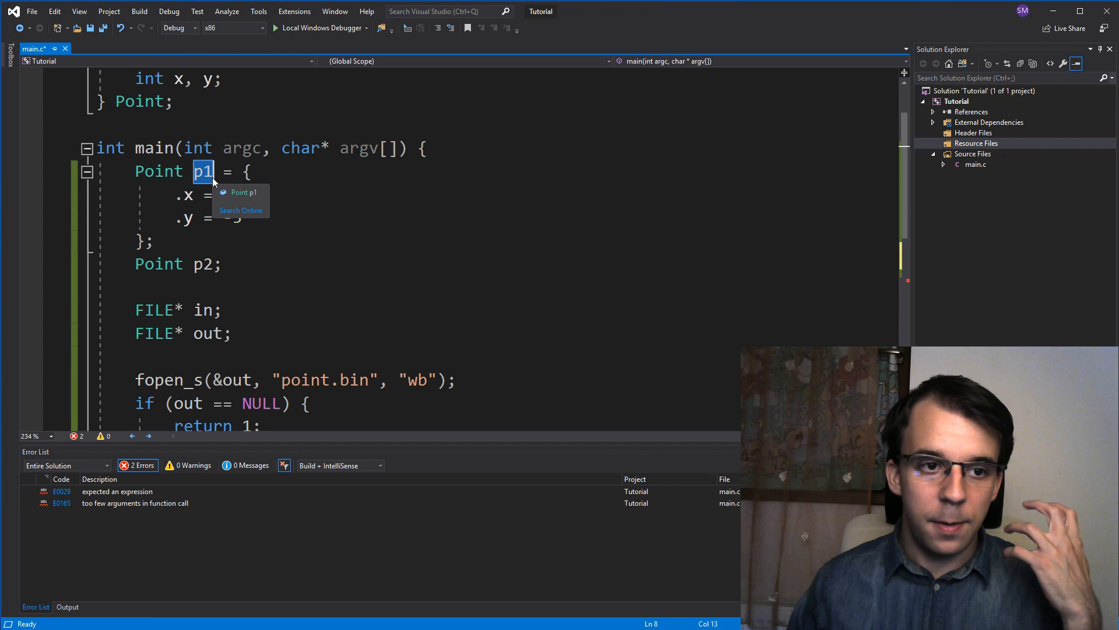
# Complete the call as fwrite(&p1, sizeof(Point), 1, out);
pyautogui.write('fwrite(')
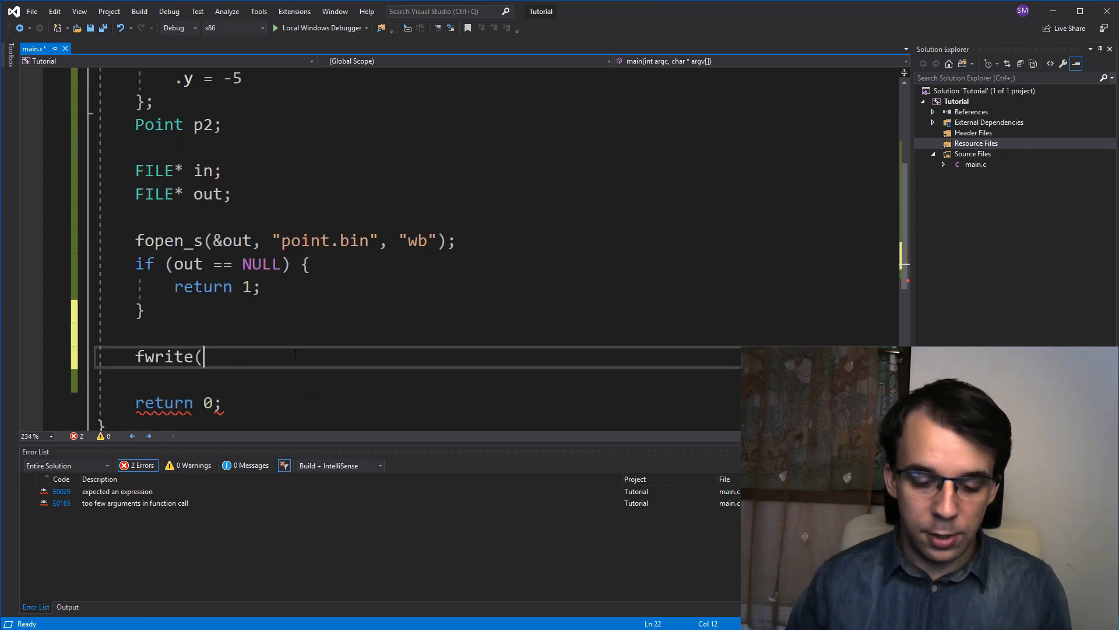
pyautogui.write('&p1')
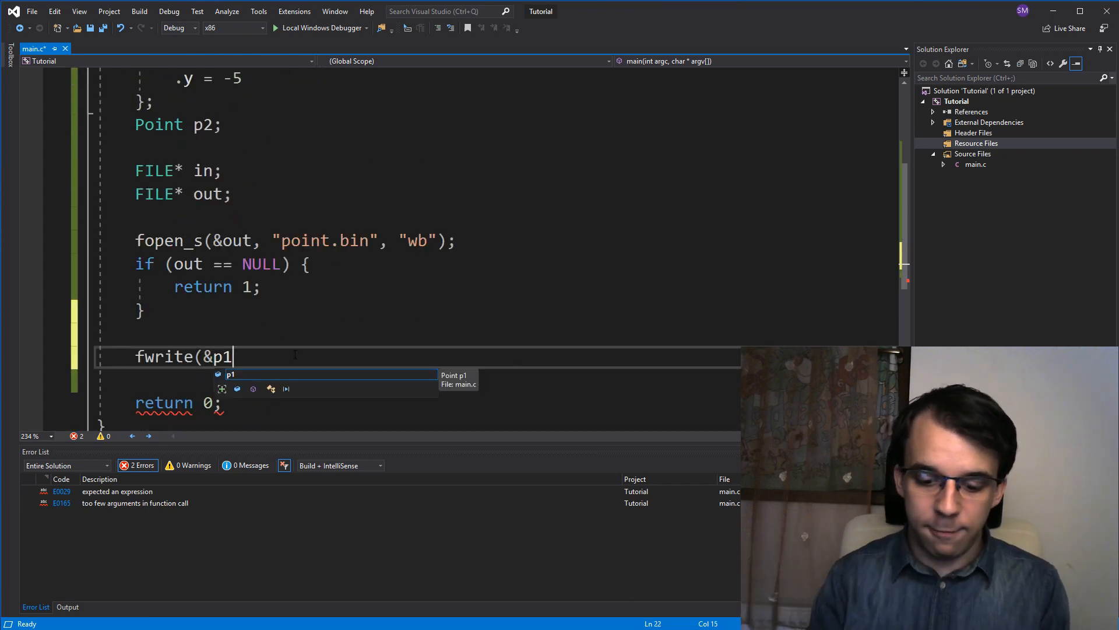
pyautogui.write(',')
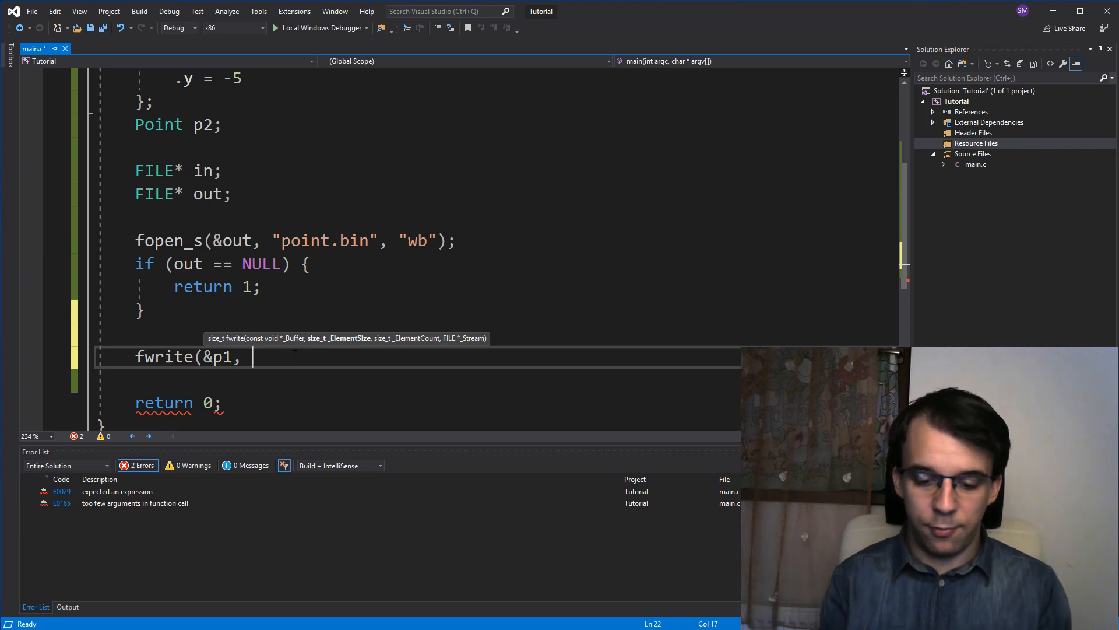
pyautogui.write('sizeof(Poin')
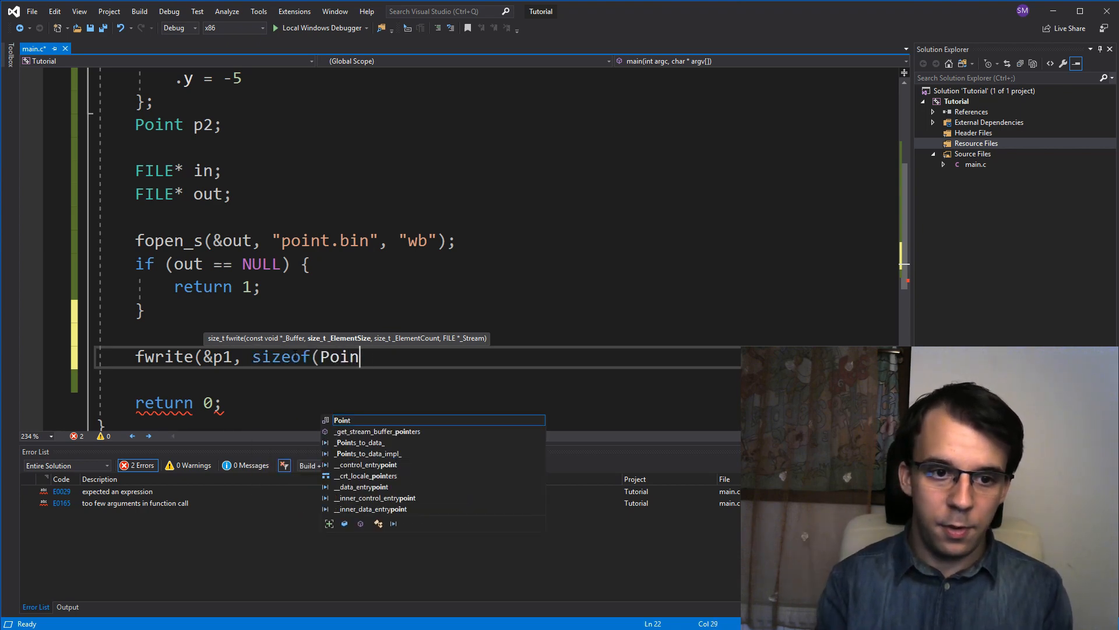
pyautogui.write('t)')
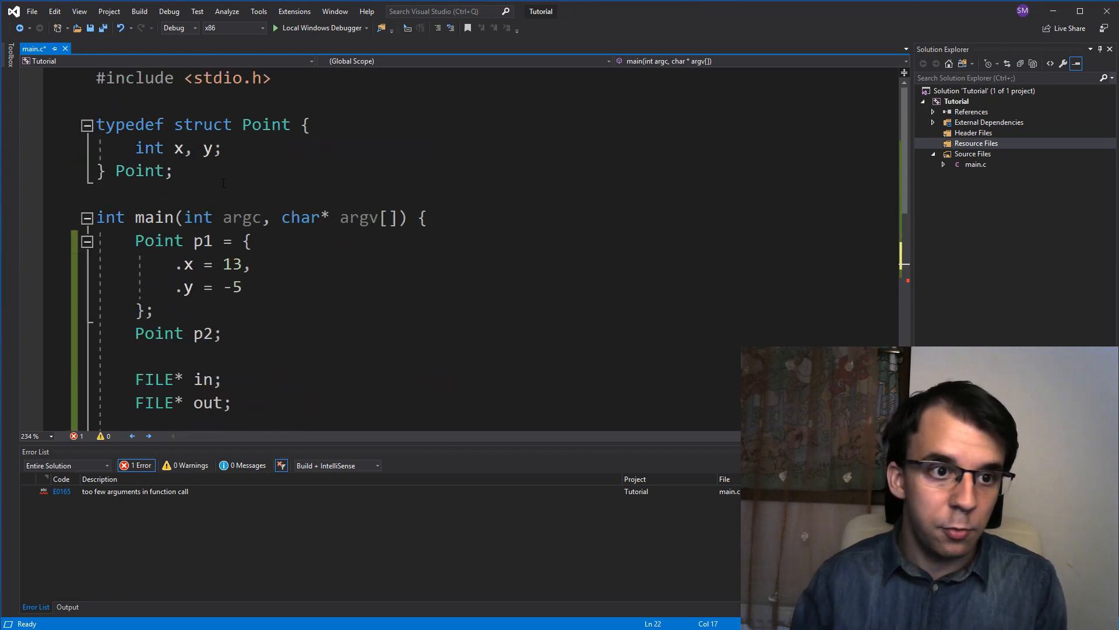
pyautogui.doubleClick(148, 147)
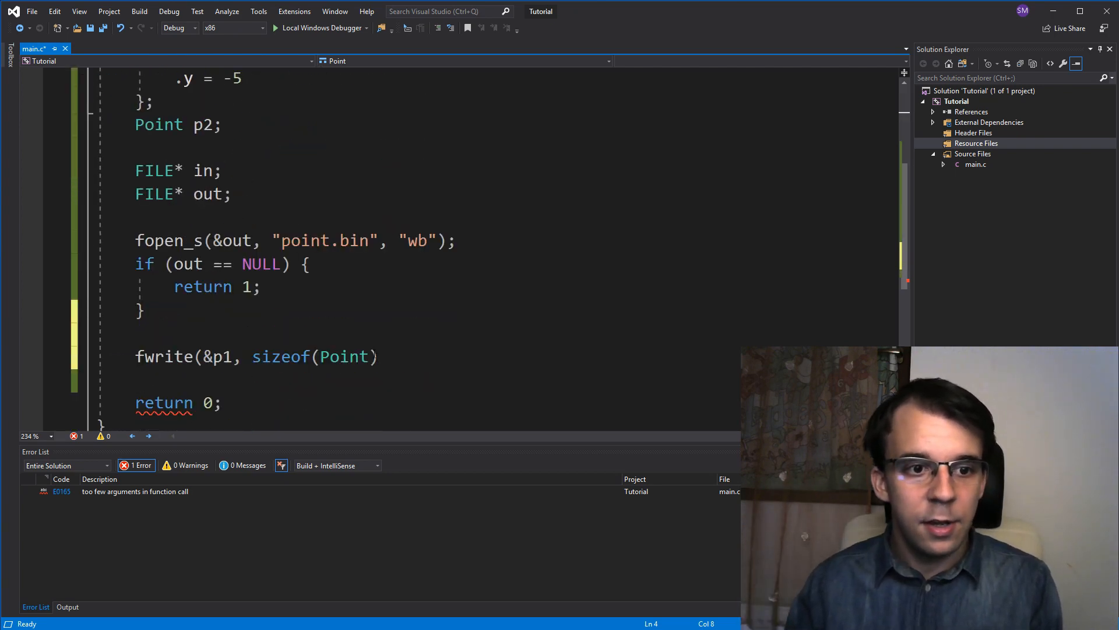
pyautogui.write(', 1')
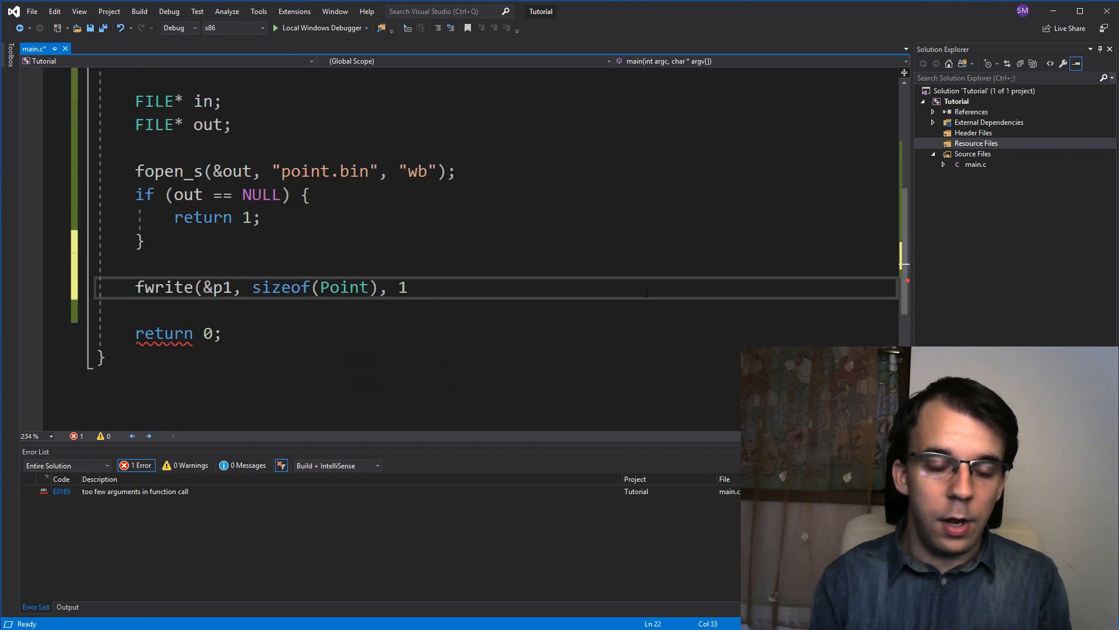
pyautogui.write(',')
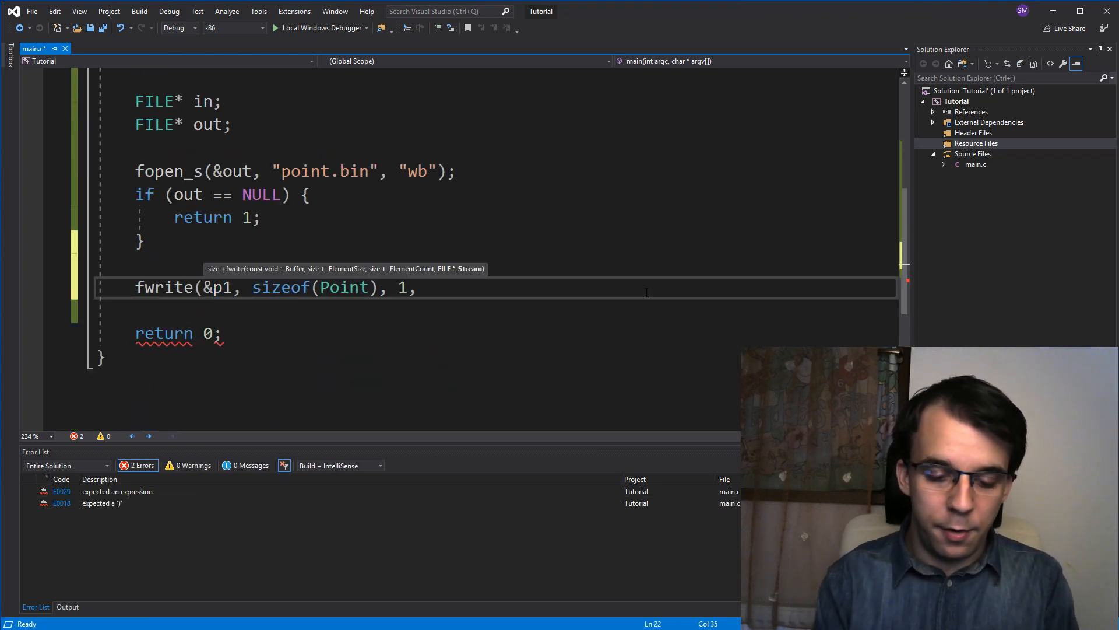
pyautogui.write('out);')
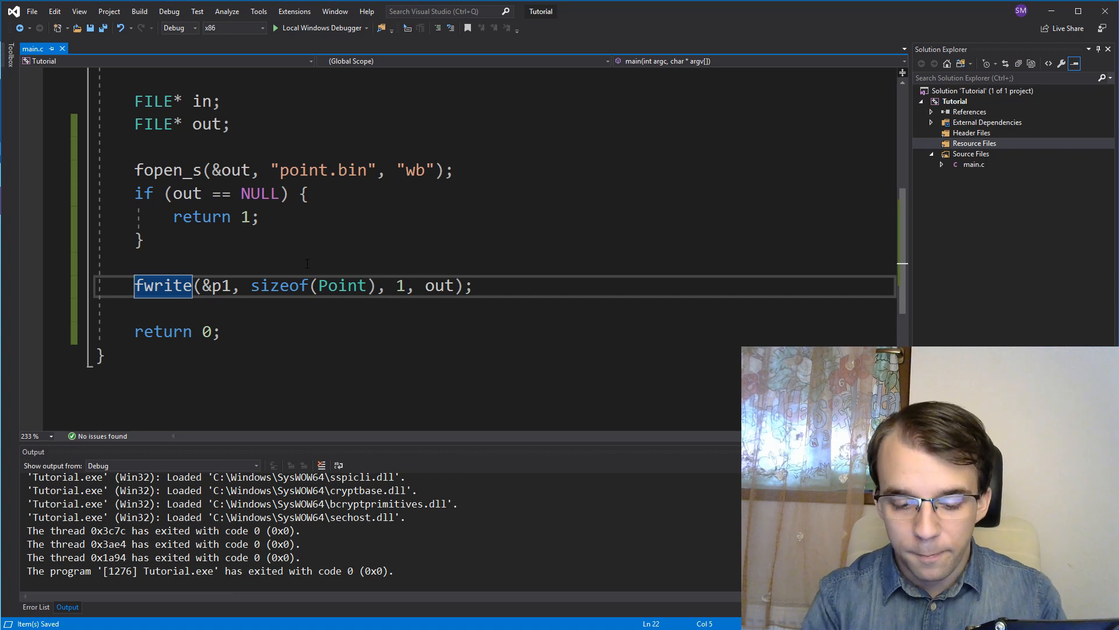
# Store the fwrite result in size_t elements_written
pyautogui.write('size_t')
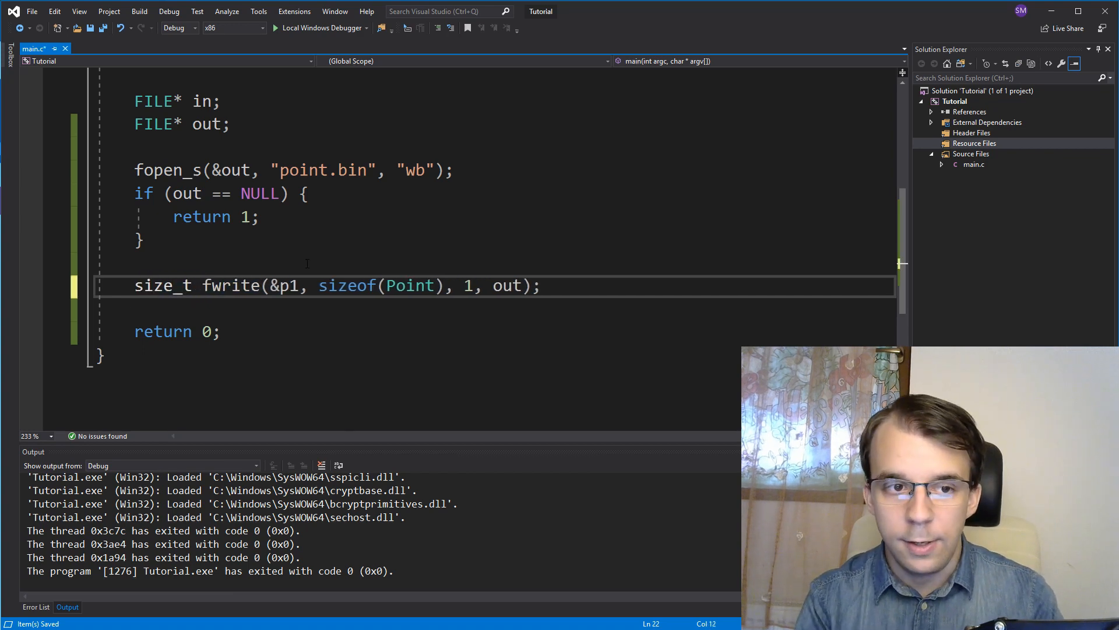
pyautogui.doubleClick(231, 285)
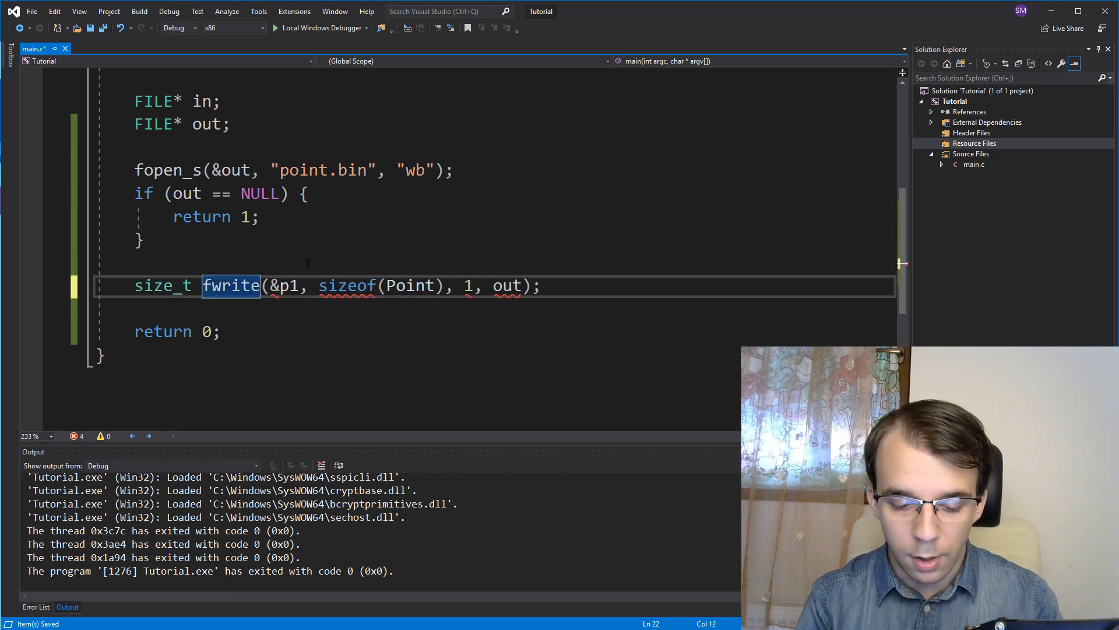
pyautogui.write('elements')
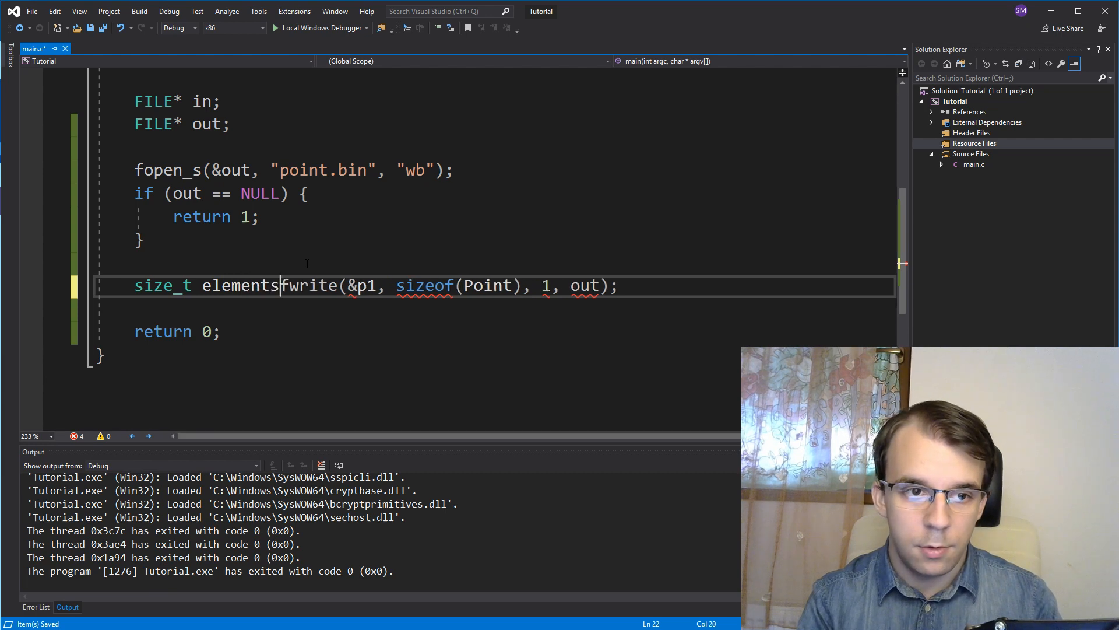
pyautogui.write('_written =')
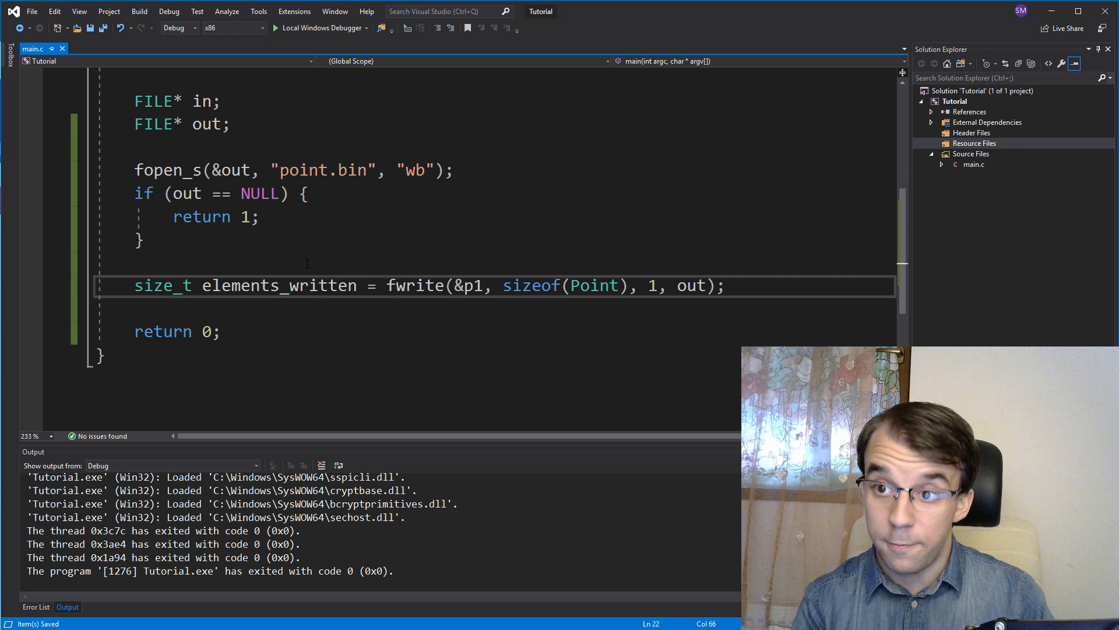
# Add if (elements_written == 0) returning 2
pyautogui.write('if (')
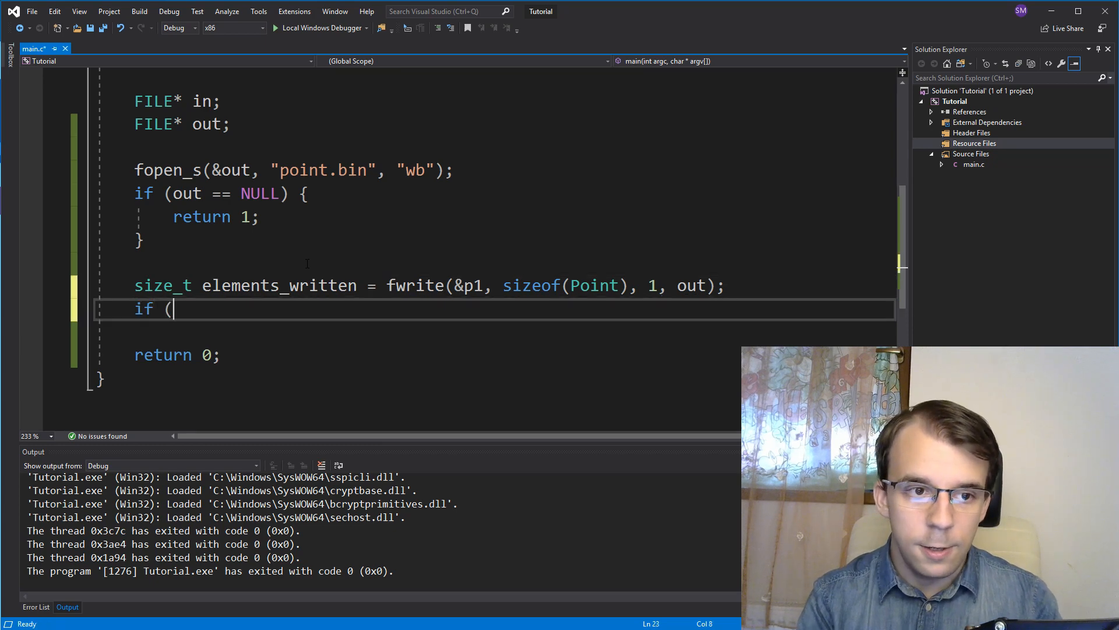
pyautogui.write('elements_written')
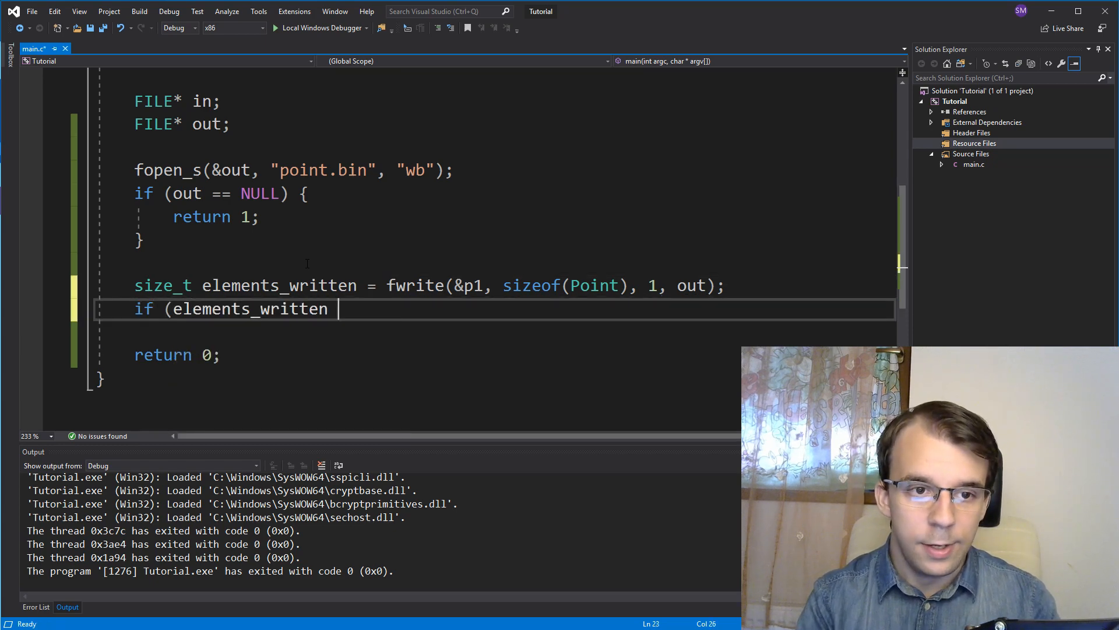
pyautogui.write('== 0)')
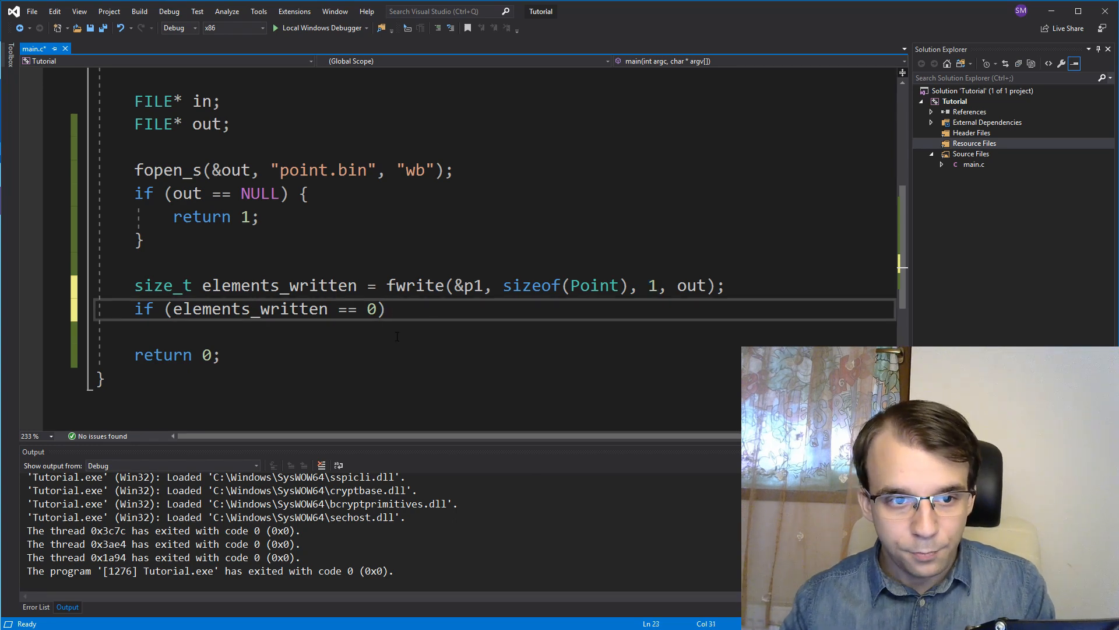
pyautogui.moveTo(171, 309); pyautogui.dragTo(387, 309)
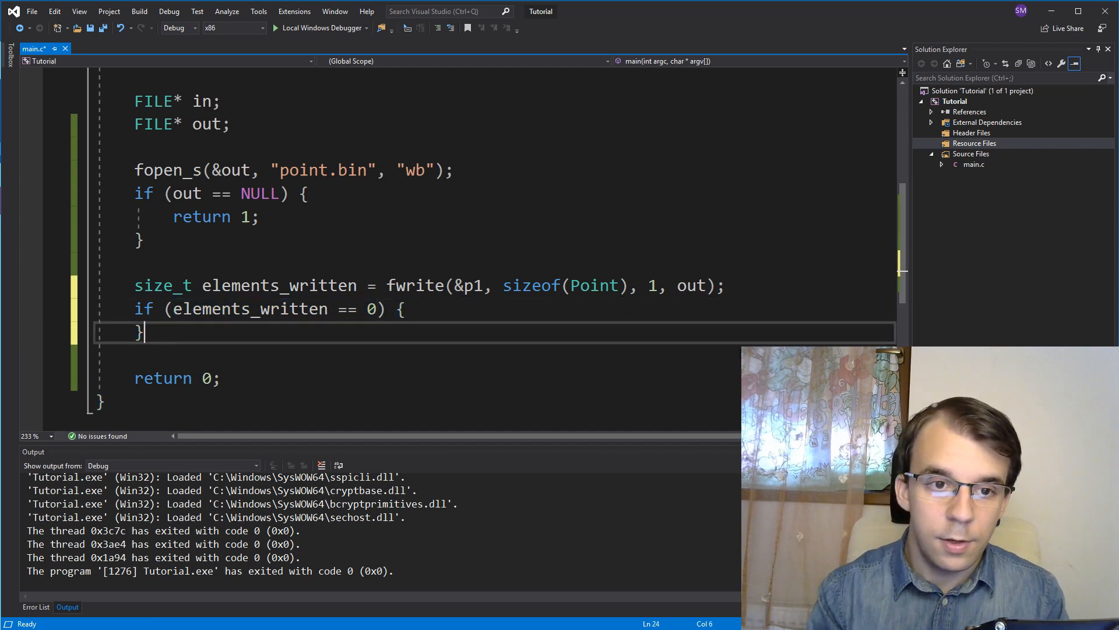
pyautogui.write('return')
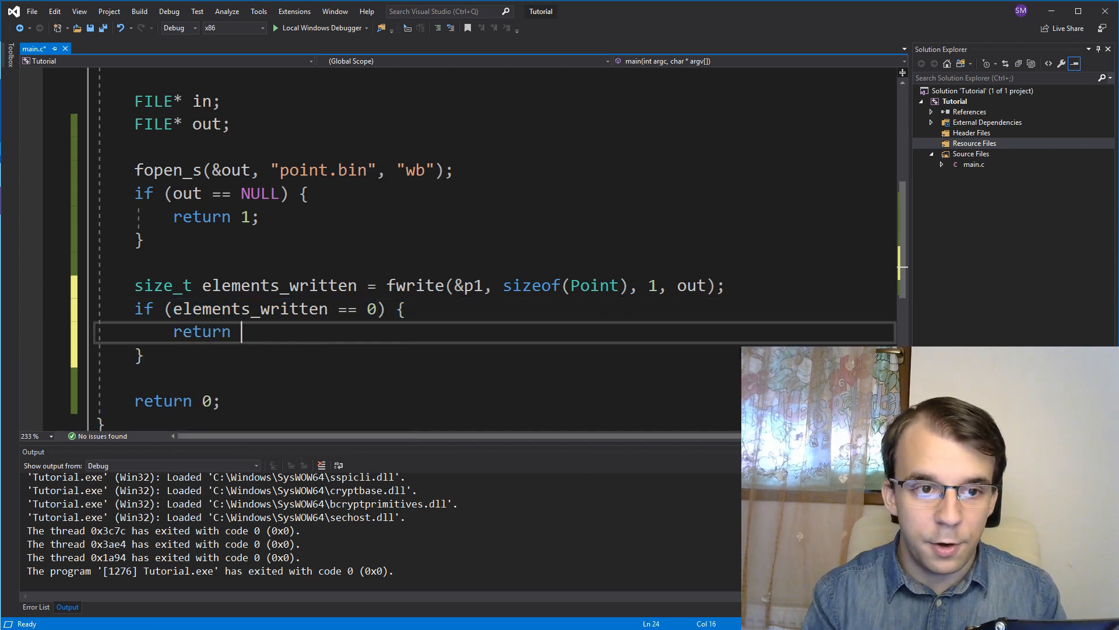
pyautogui.write('2;')
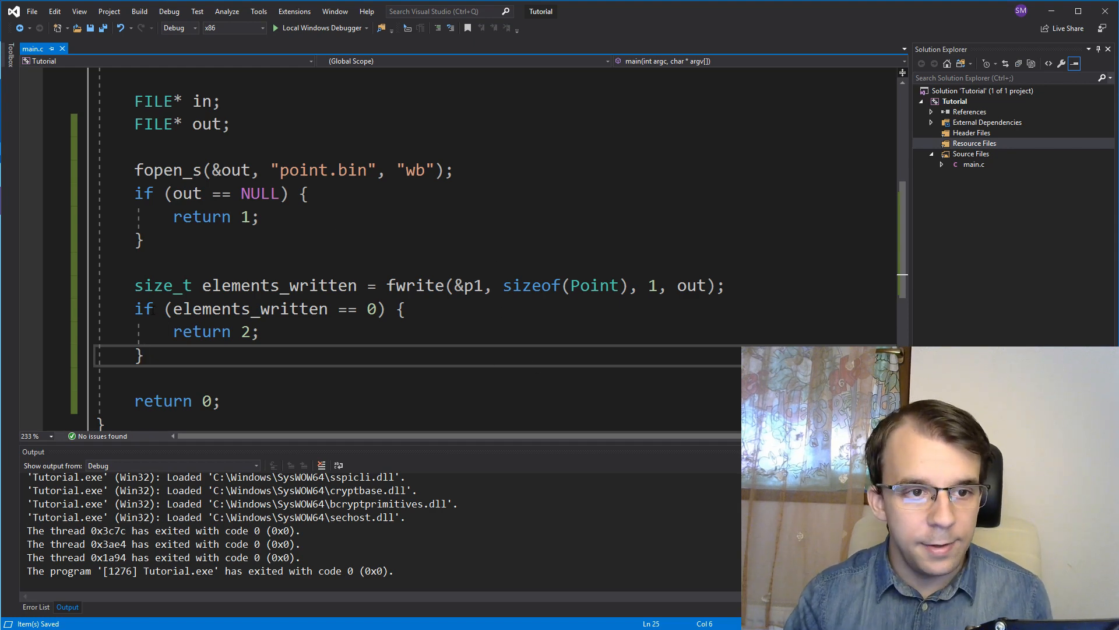
pyautogui.moveTo(134, 286); pyautogui.dragTo(465, 286)
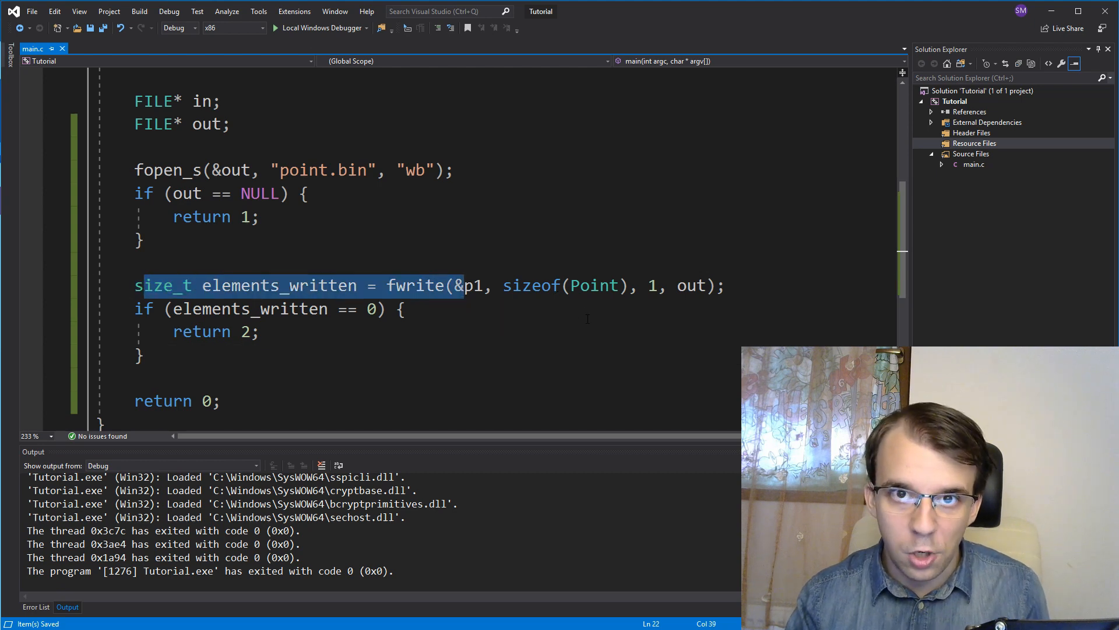
pyautogui.click(726, 286)
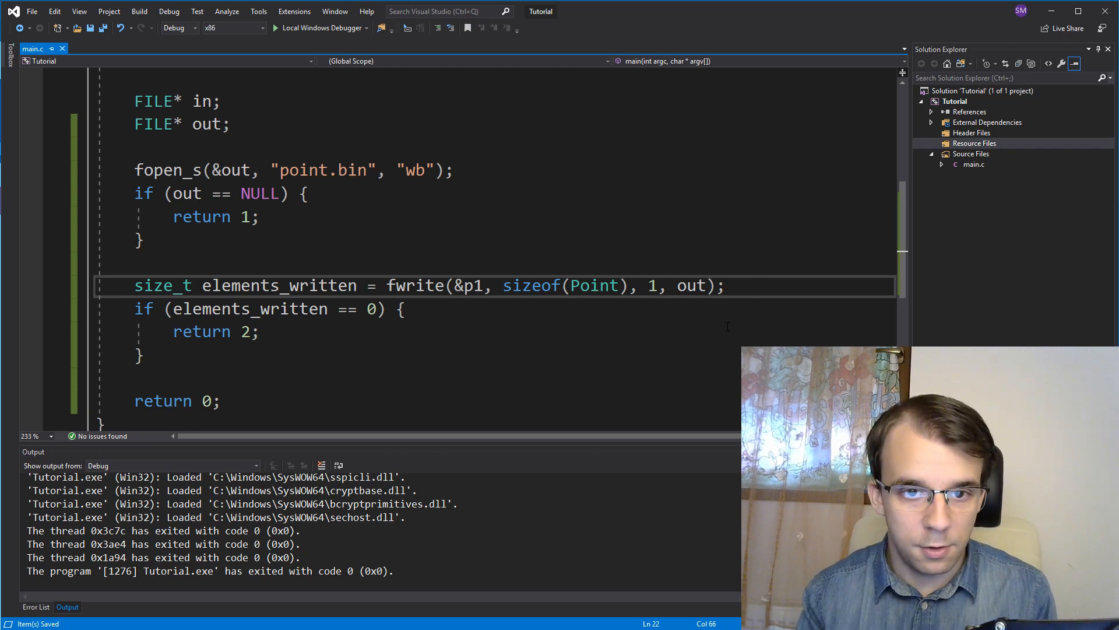
# Insert fclose(out); between the fwrite line and the elements_written check
pyautogui.write('fclose(')
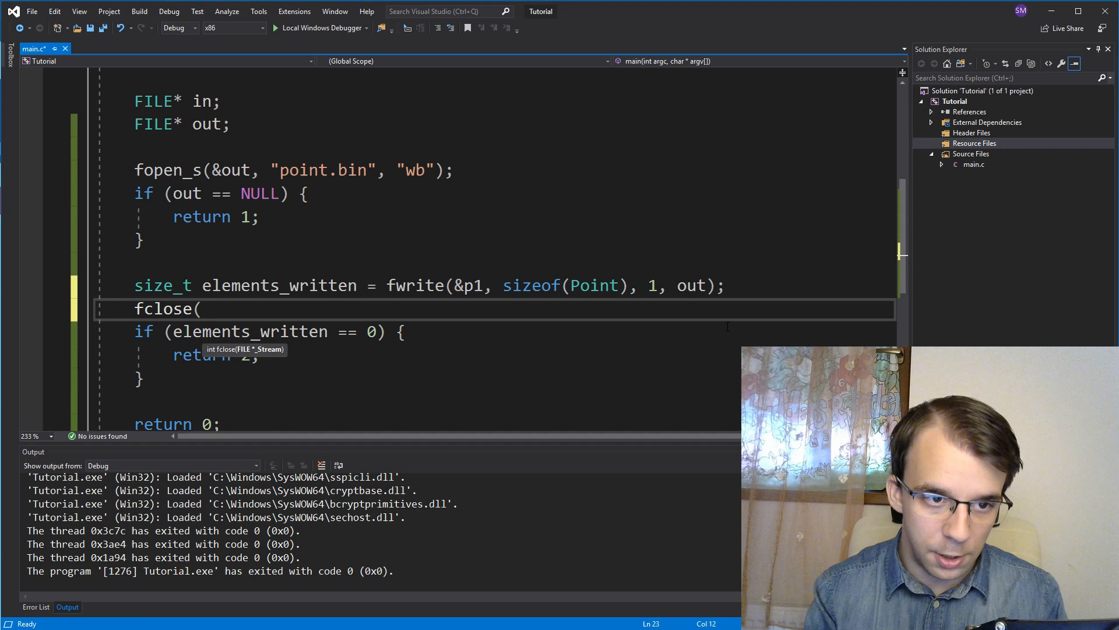
pyautogui.write('out)')
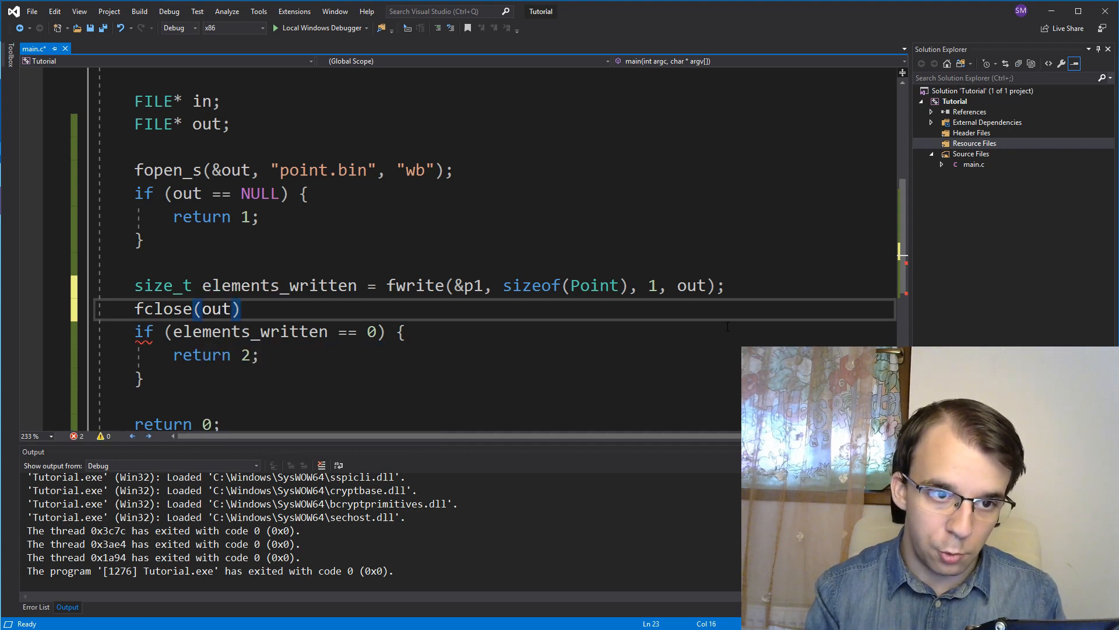
pyautogui.write(';')
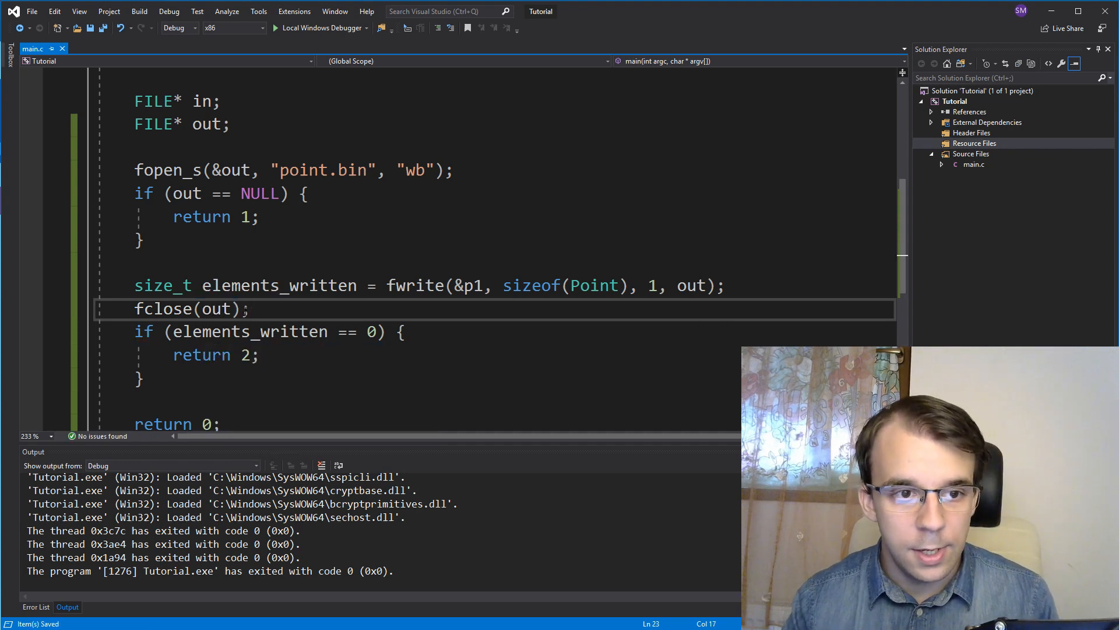
pyautogui.doubleClick(165, 309)
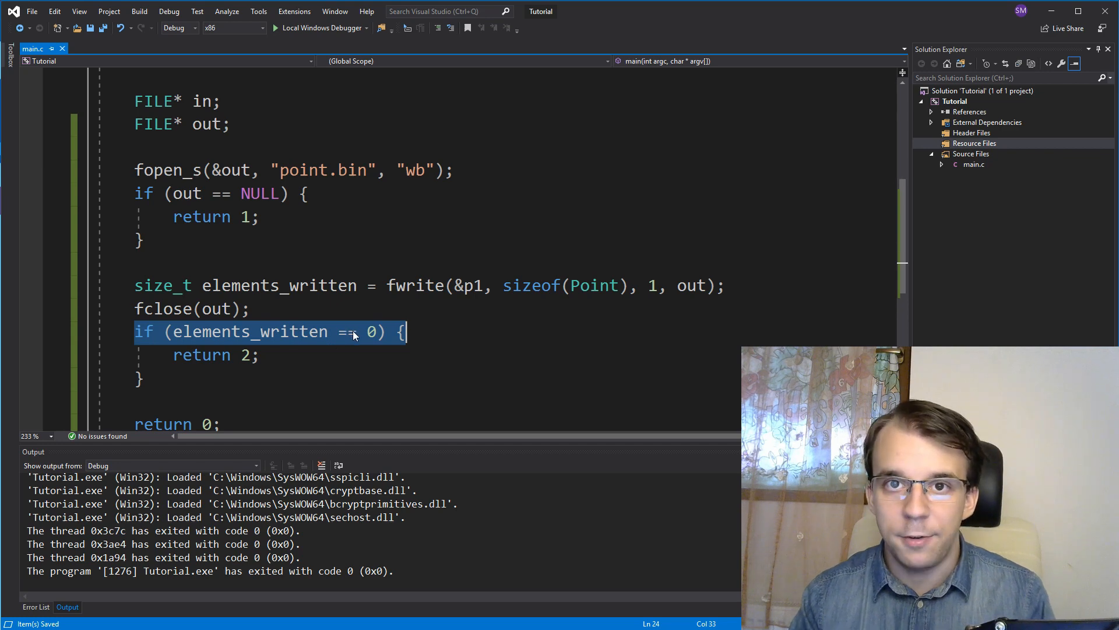
pyautogui.moveTo(172, 347)
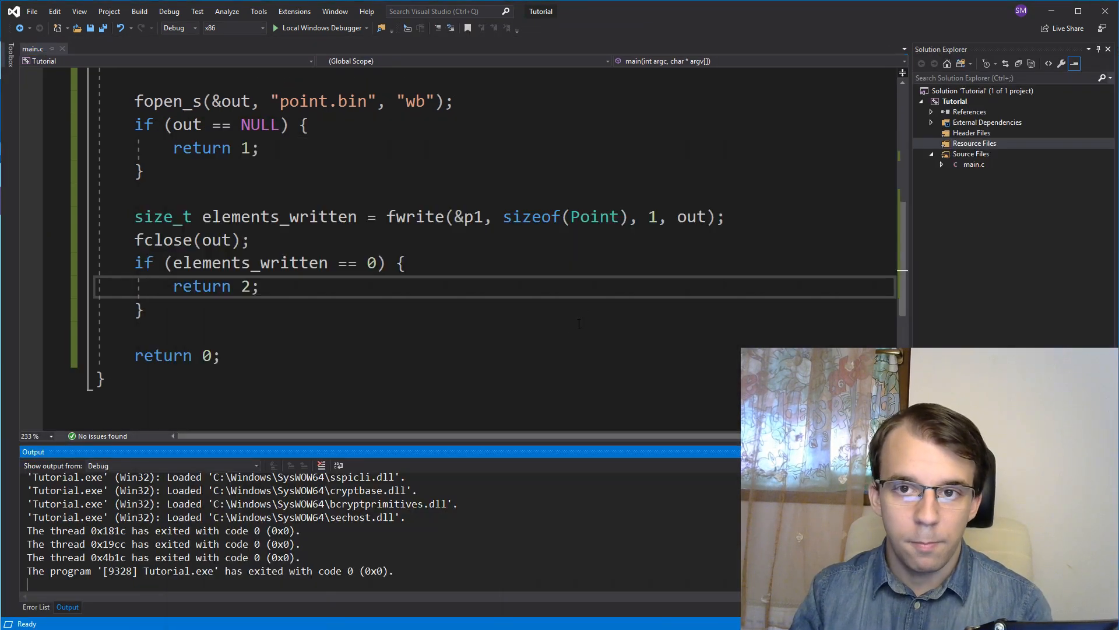
# Add the existing point.bin file to the project's Resource Files folder
pyautogui.rightClick(975, 143)
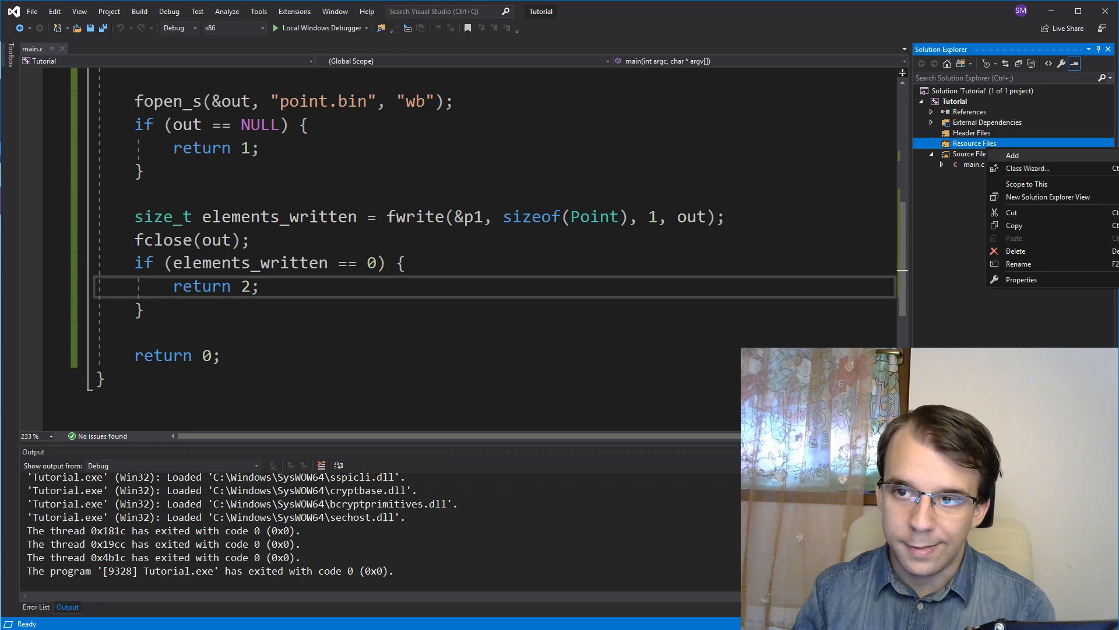
pyautogui.click(1012, 155)
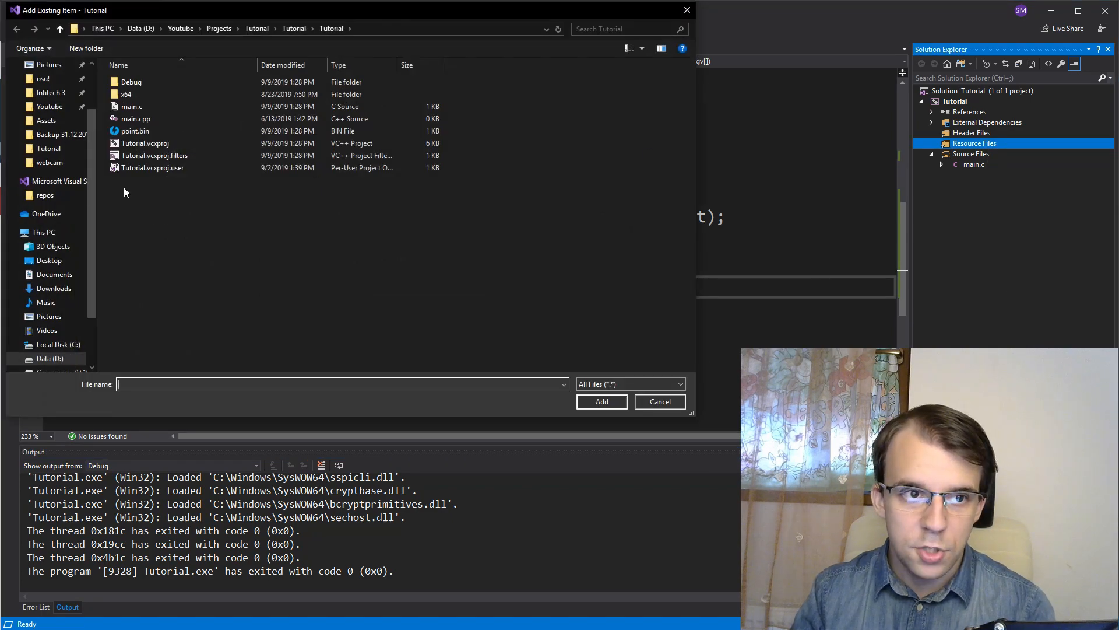
pyautogui.click(135, 130)
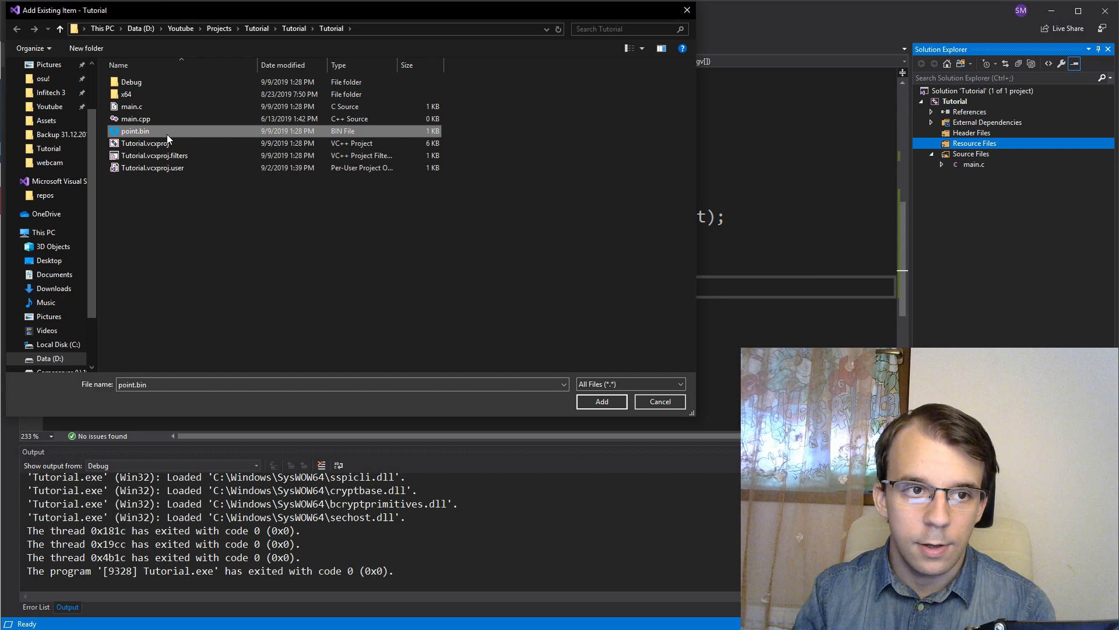
pyautogui.moveTo(158, 139)
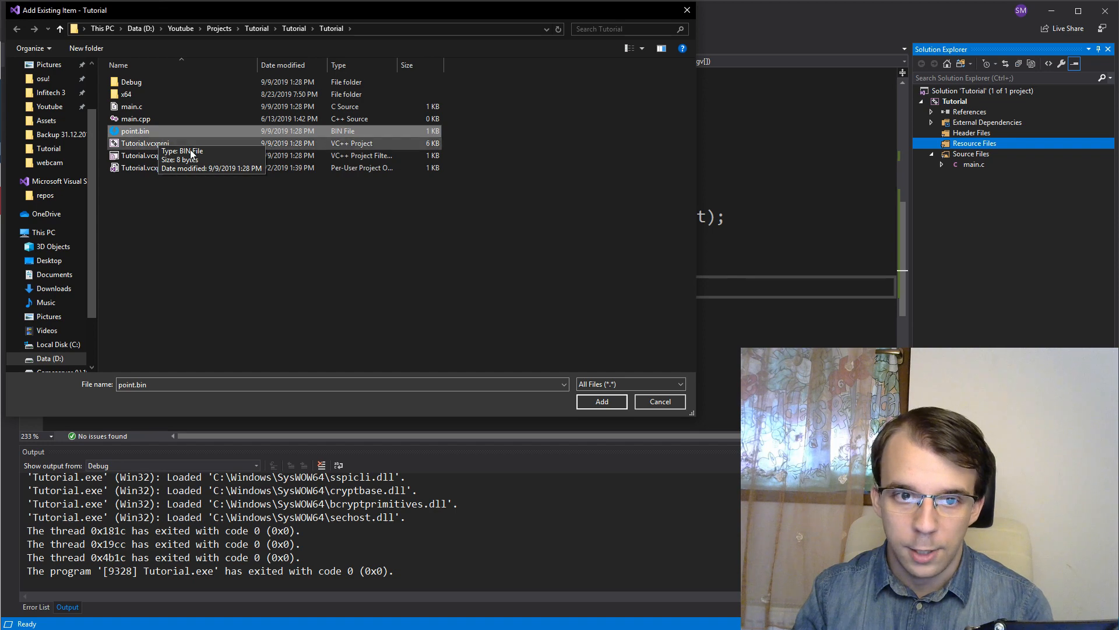
pyautogui.click(600, 401)
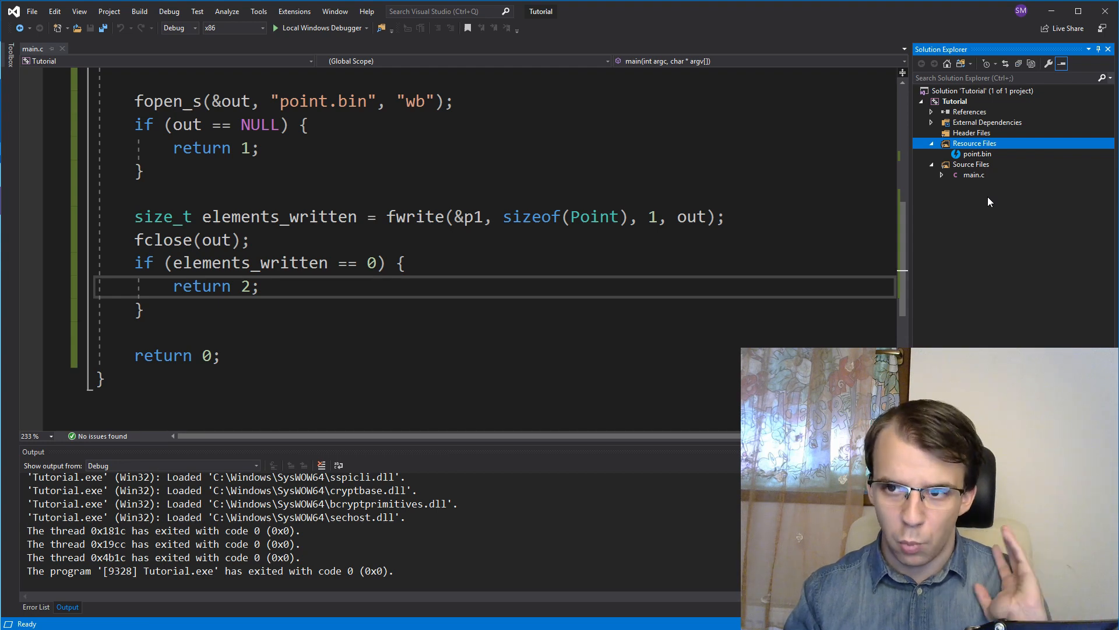
pyautogui.moveTo(1017, 167)
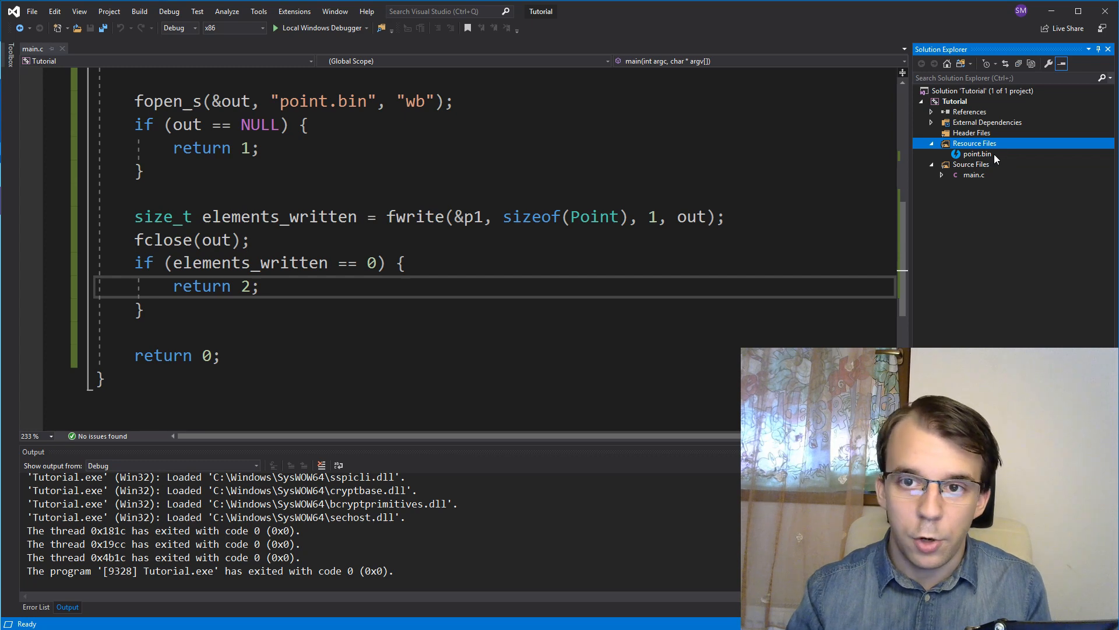
# Open point.bin in the binary editor and highlight the x (0D 00 00 00) and y (FB FF FF FF) bytes
pyautogui.doubleClick(978, 153)
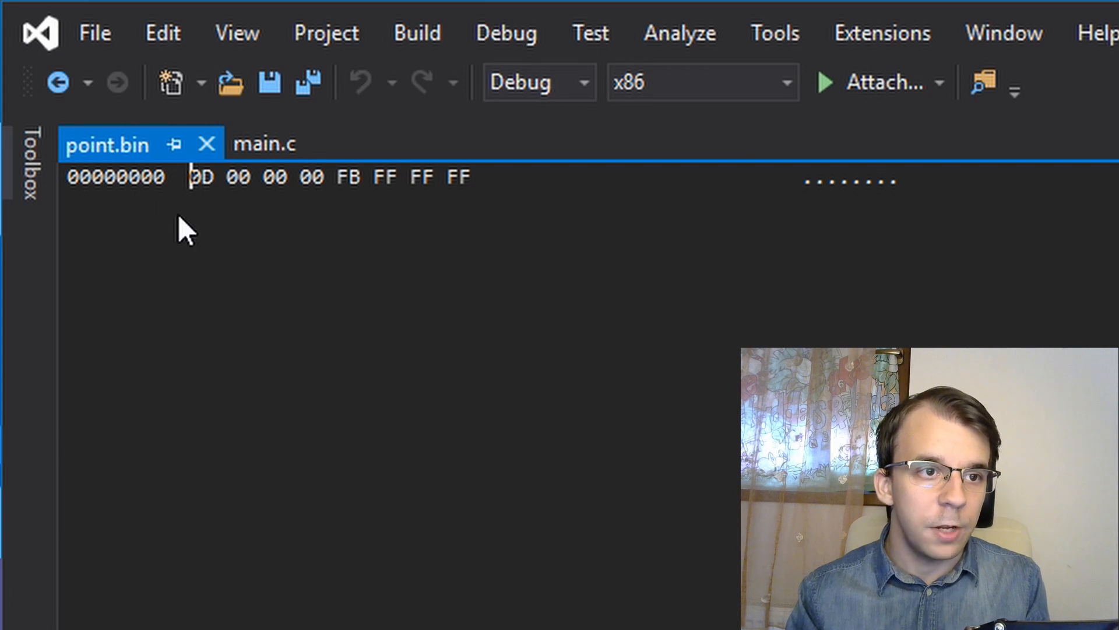
pyautogui.moveTo(193, 177); pyautogui.dragTo(470, 177)
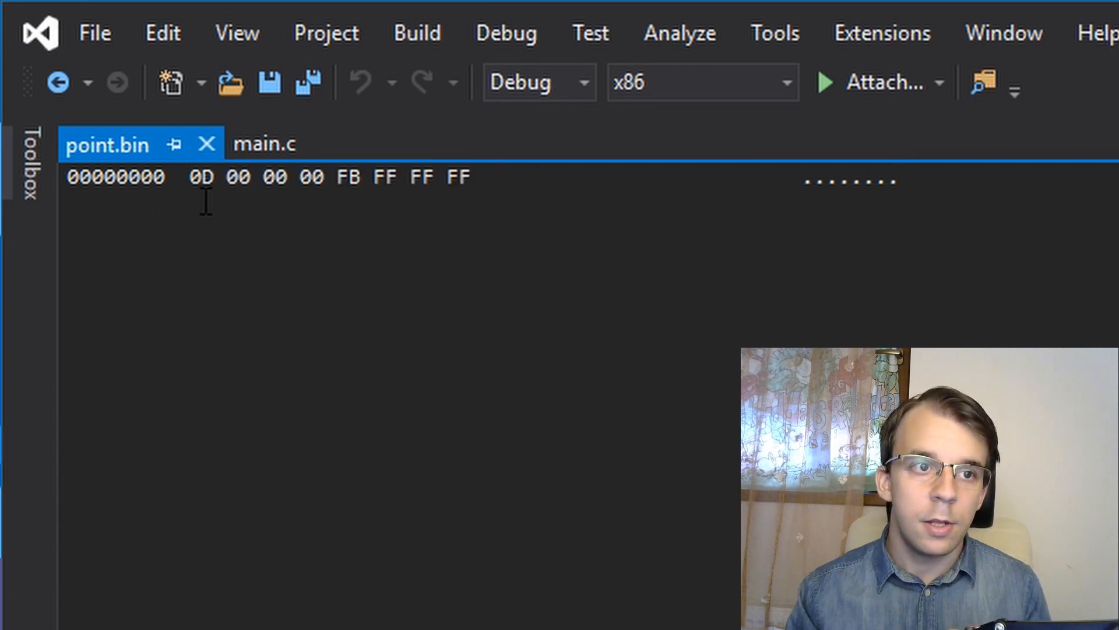
pyautogui.moveTo(191, 178); pyautogui.dragTo(323, 177)
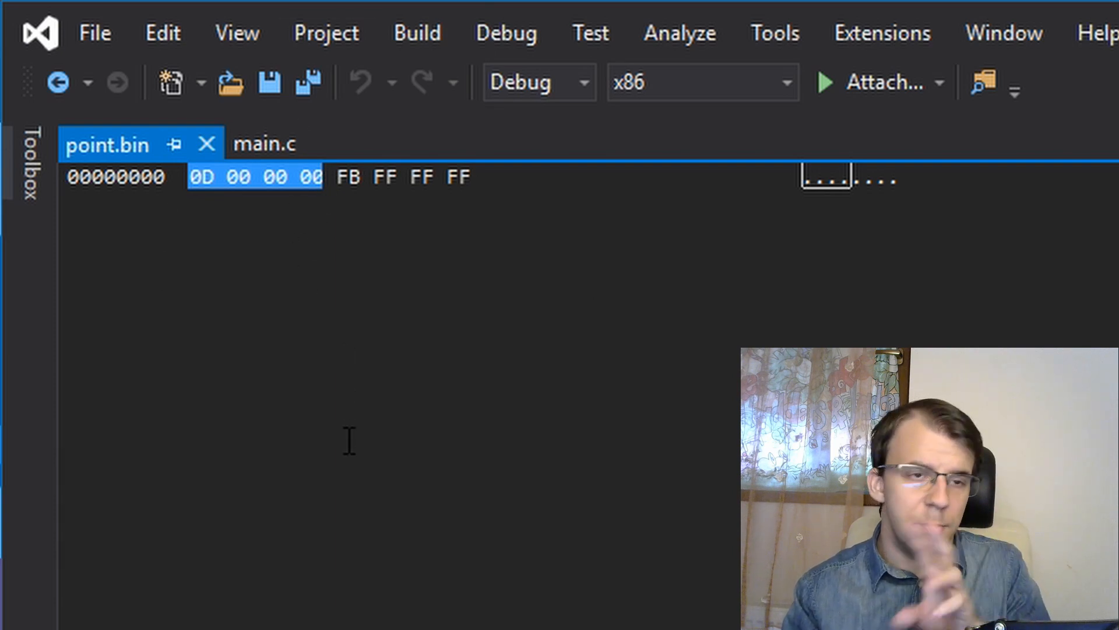
pyautogui.moveTo(391, 484)
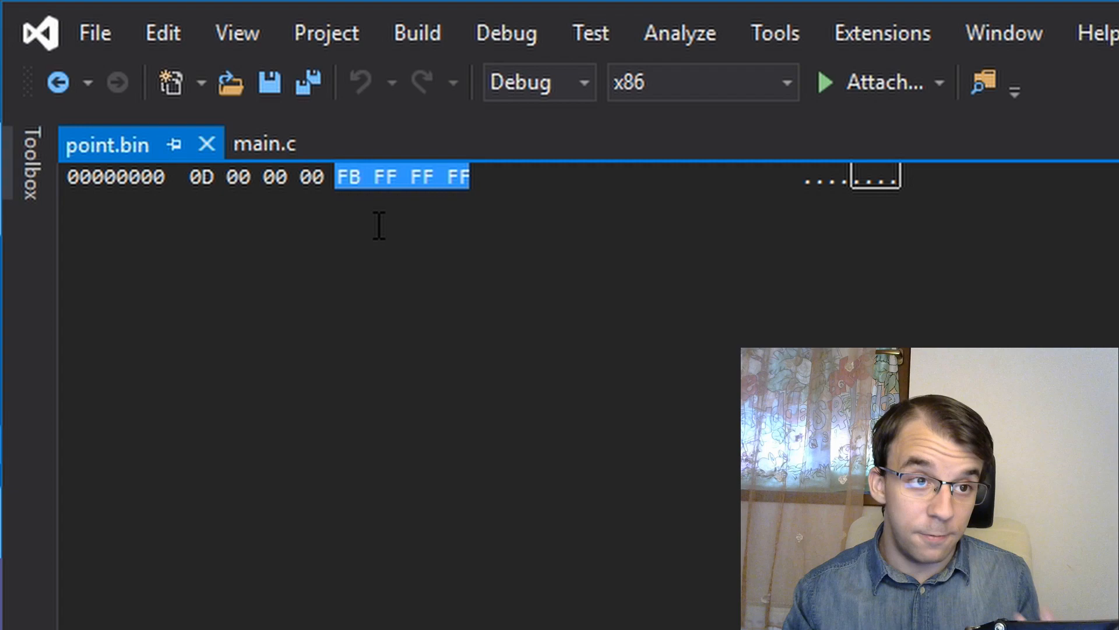
pyautogui.moveTo(298, 178)
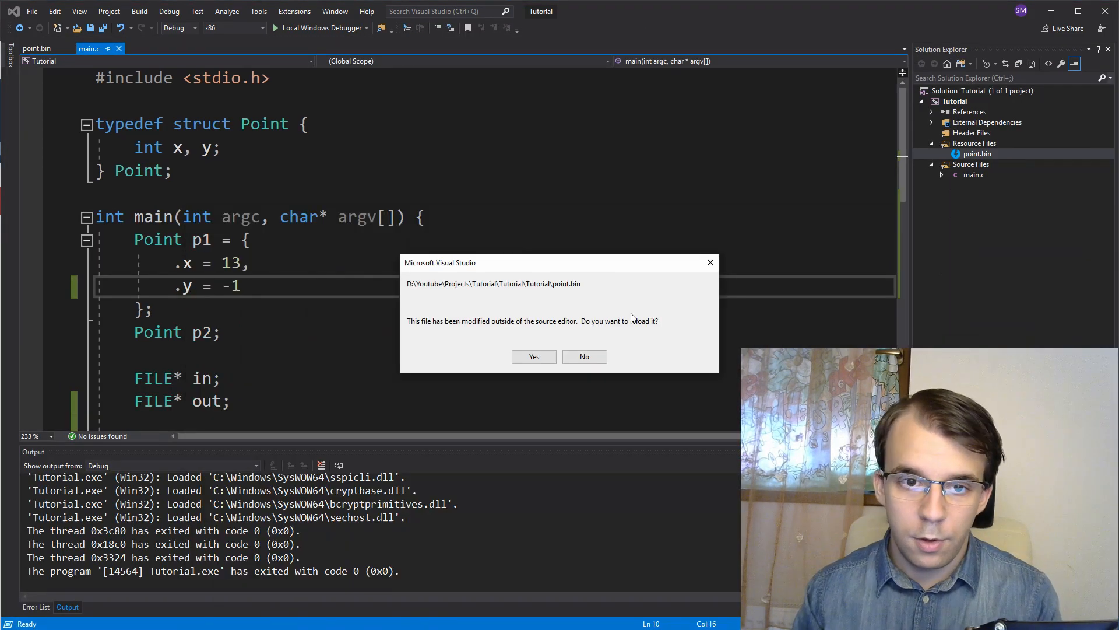
# Reload the changed point.bin to confirm y is stored as FF FF FF FF, then return to main.c
pyautogui.click(533, 356)
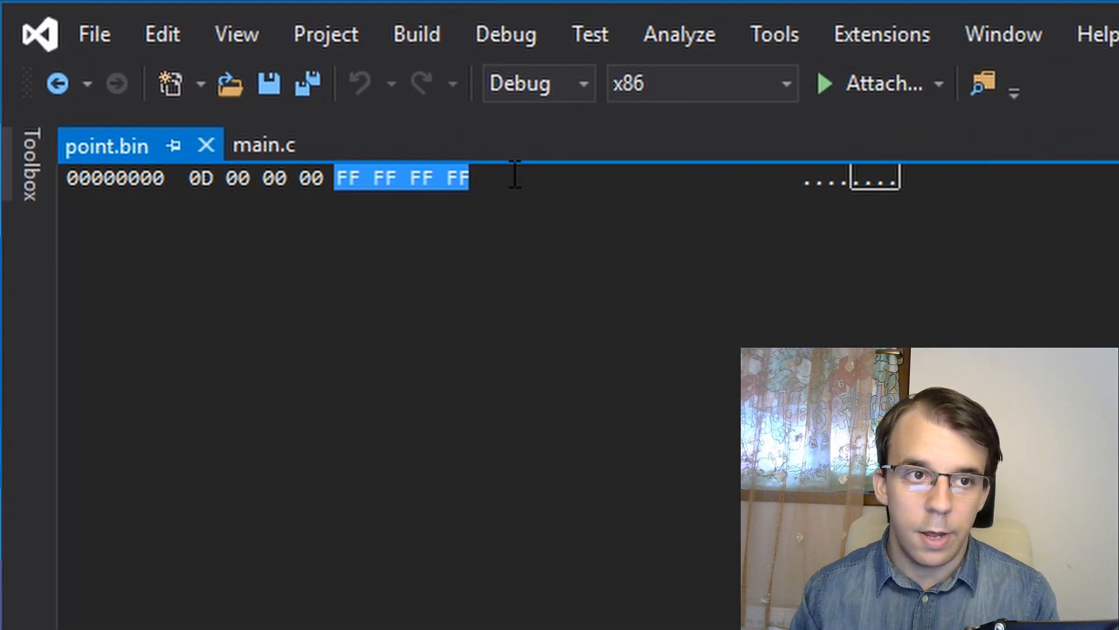
pyautogui.moveTo(532, 485)
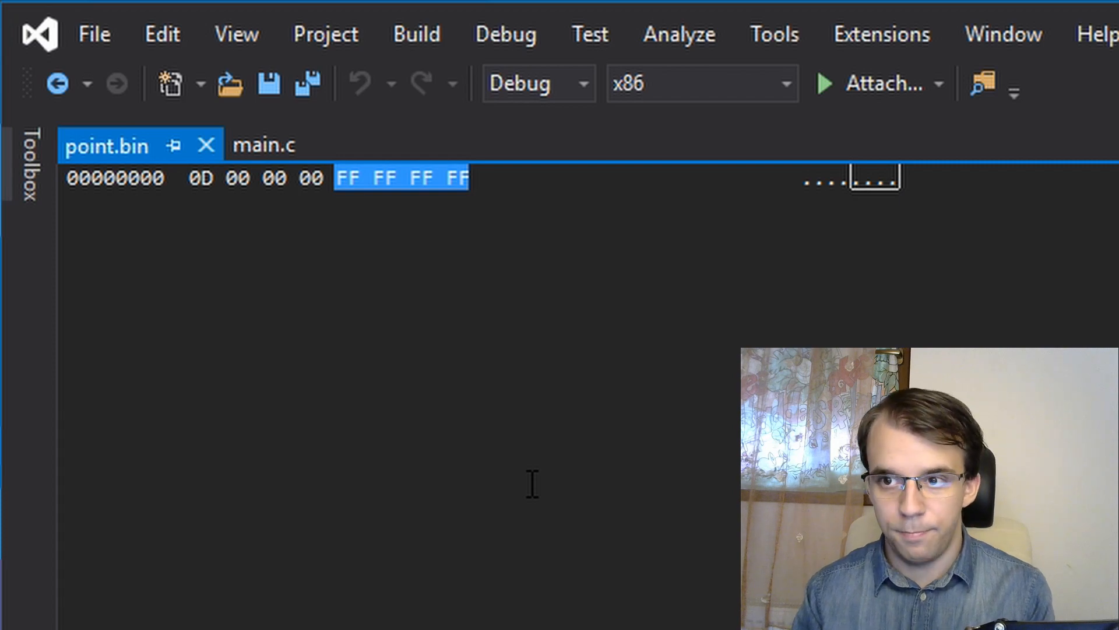
pyautogui.click(263, 144)
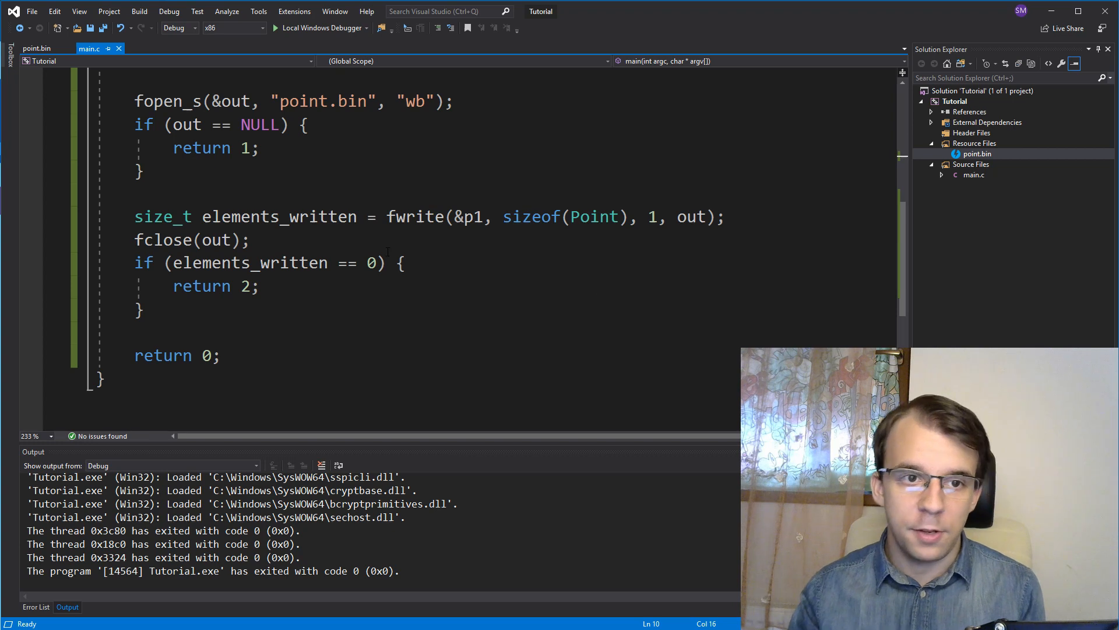
pyautogui.doubleClick(279, 216)
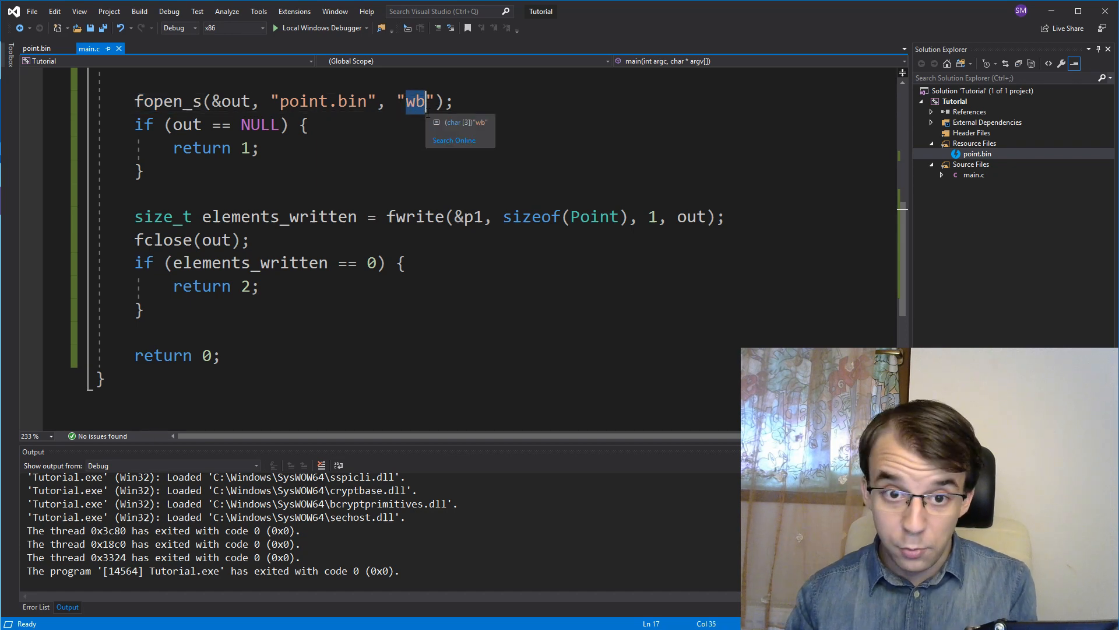
pyautogui.doubleClick(163, 240)
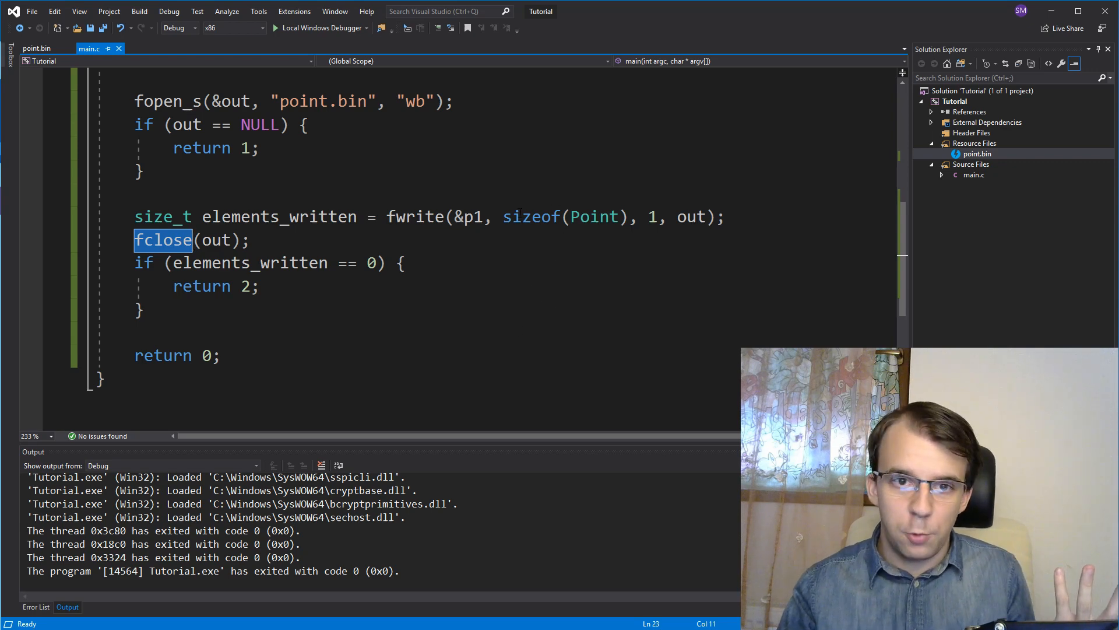
pyautogui.click(469, 216)
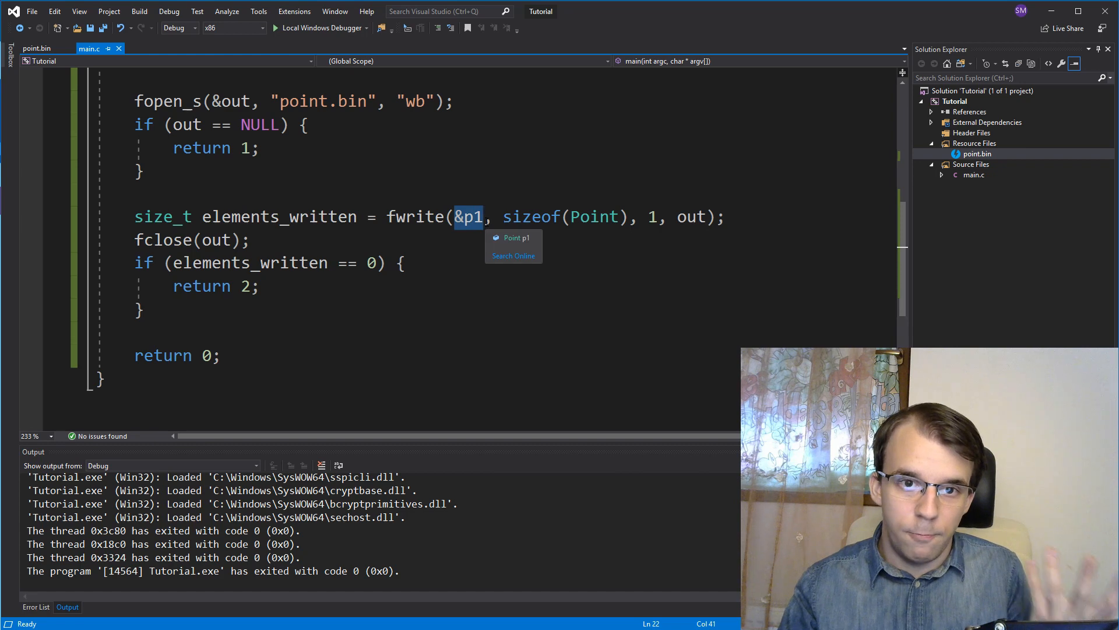